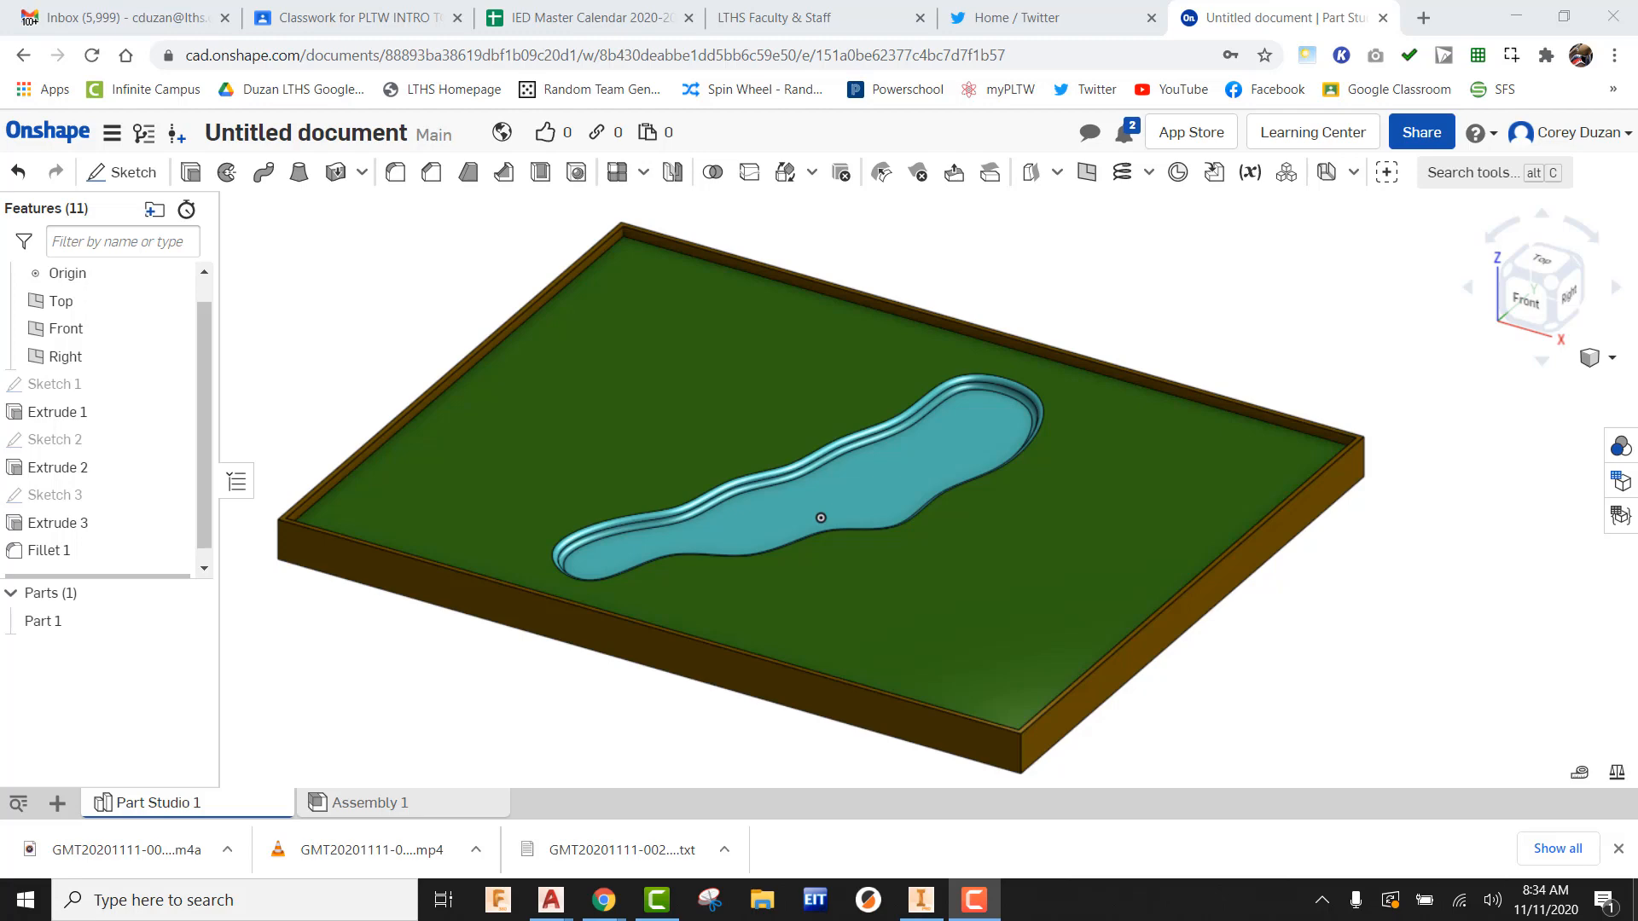
mouse_move(122, 172)
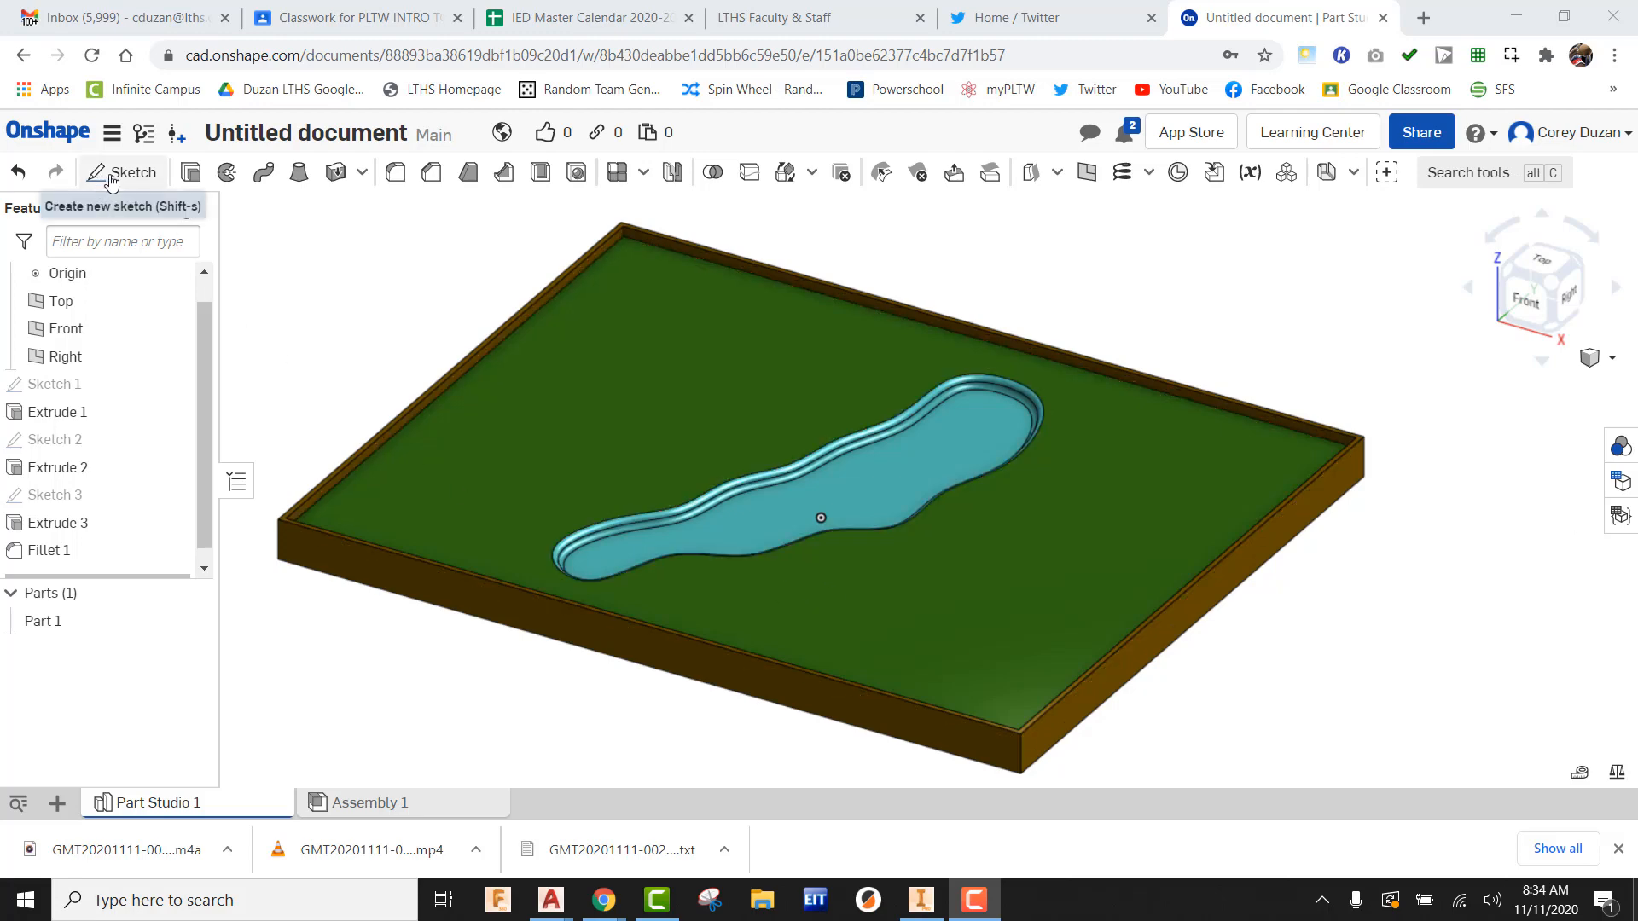
Start a new sketch on the board's green top face.
click(134, 173)
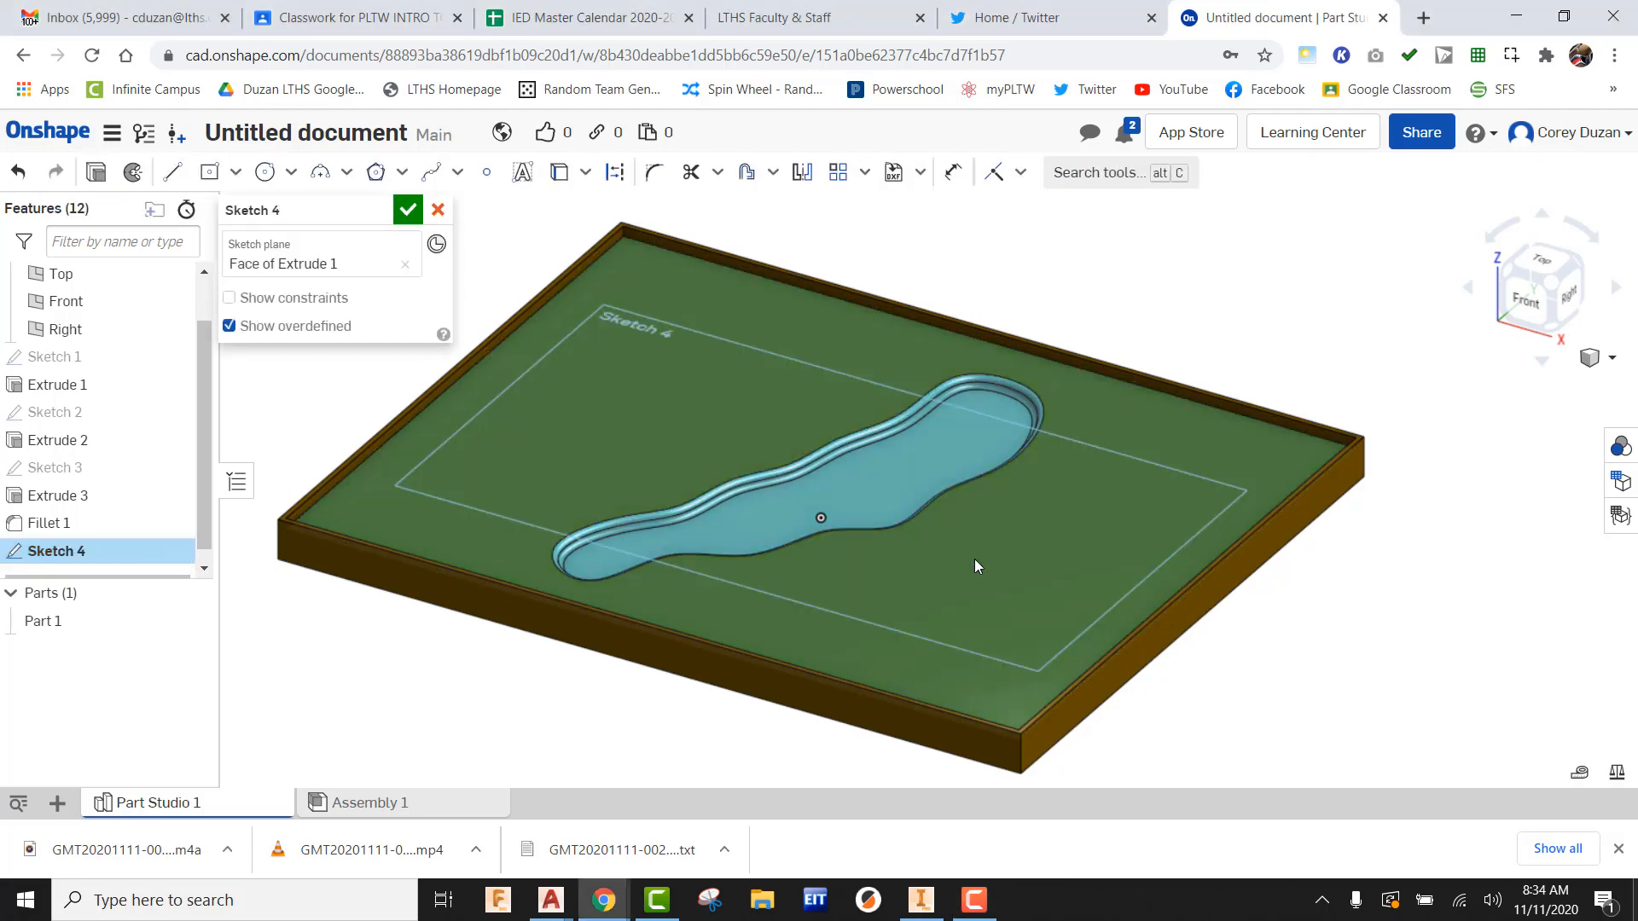
Draw a closed spline bunker outline to the right of the pond in Top view.
click(1539, 287)
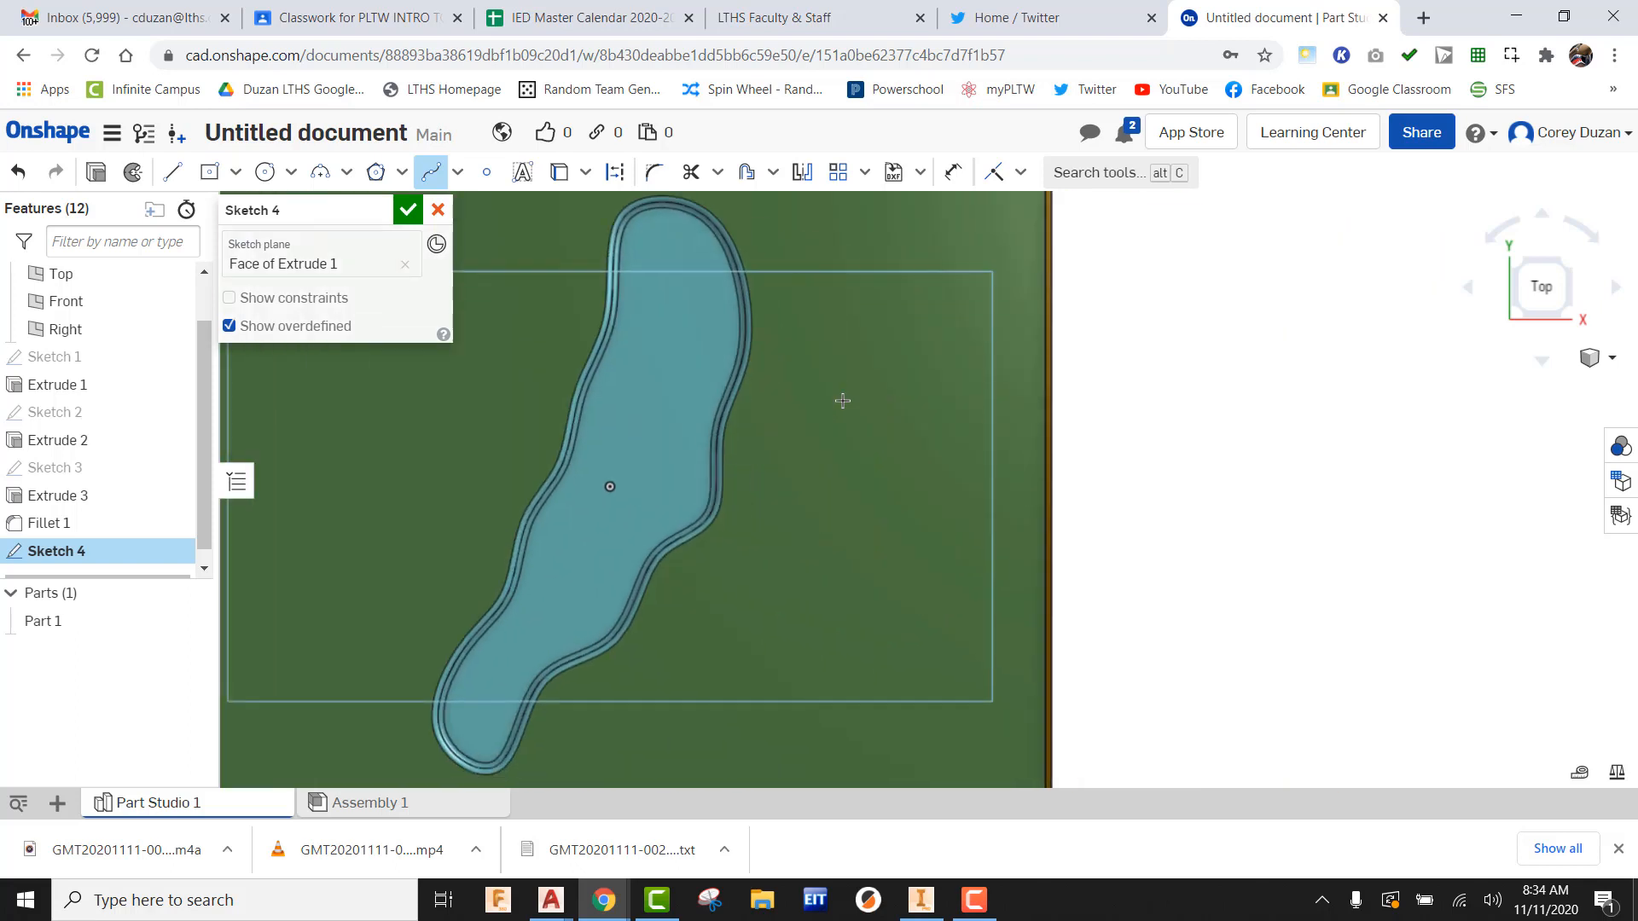
scroll(down, 3)
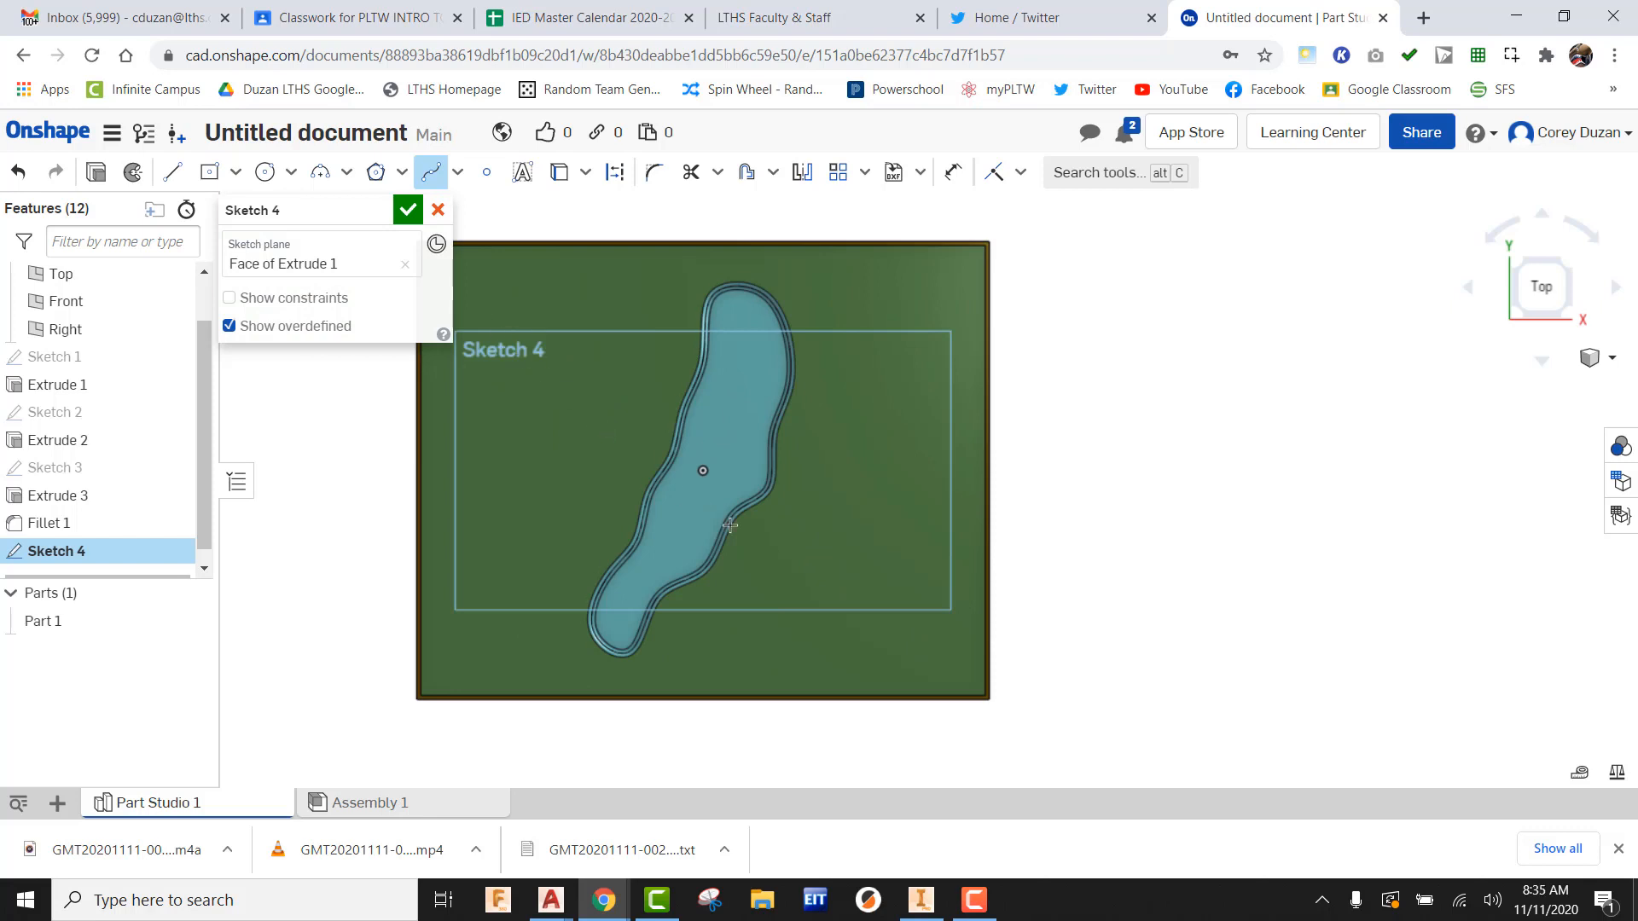
mouse_move(890, 294)
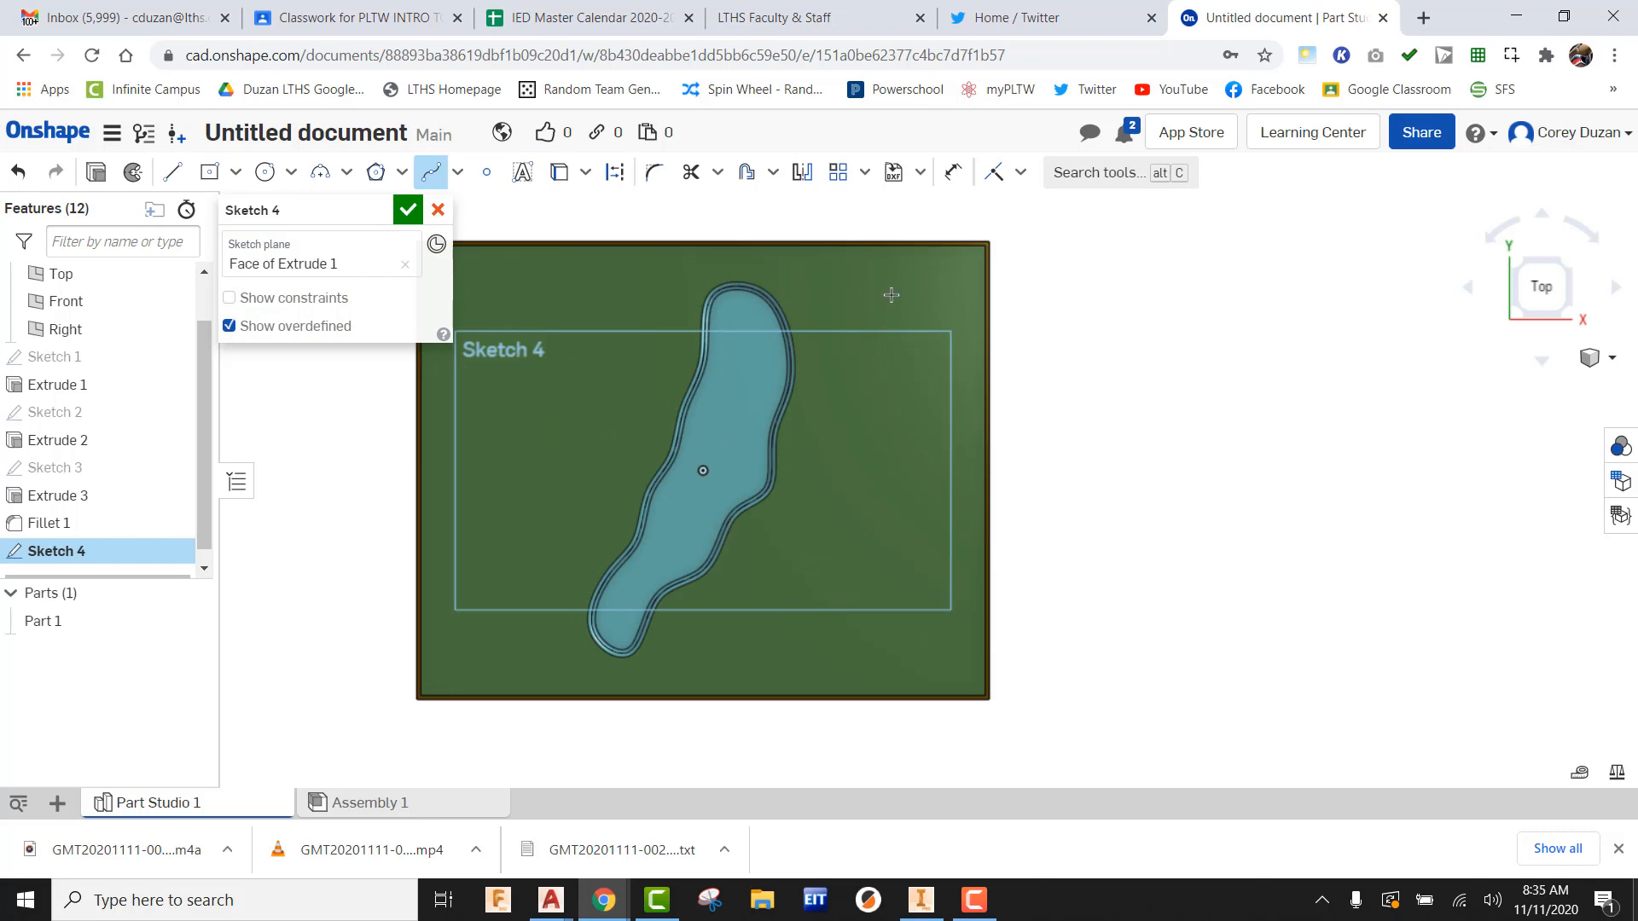
mouse_move(856, 279)
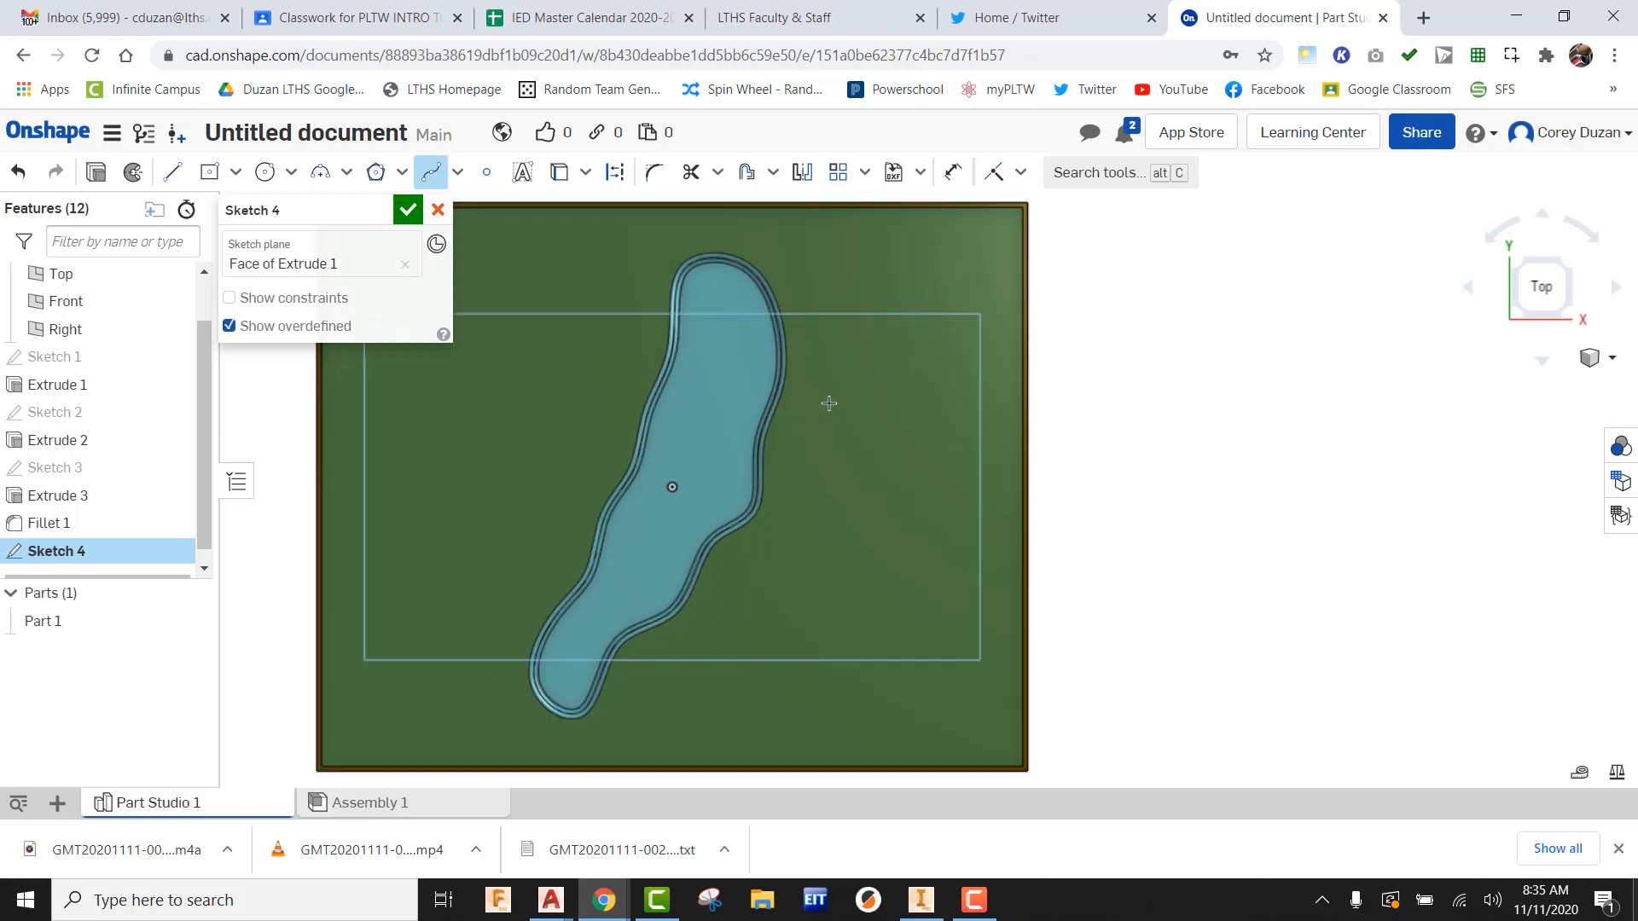
mouse_move(832, 410)
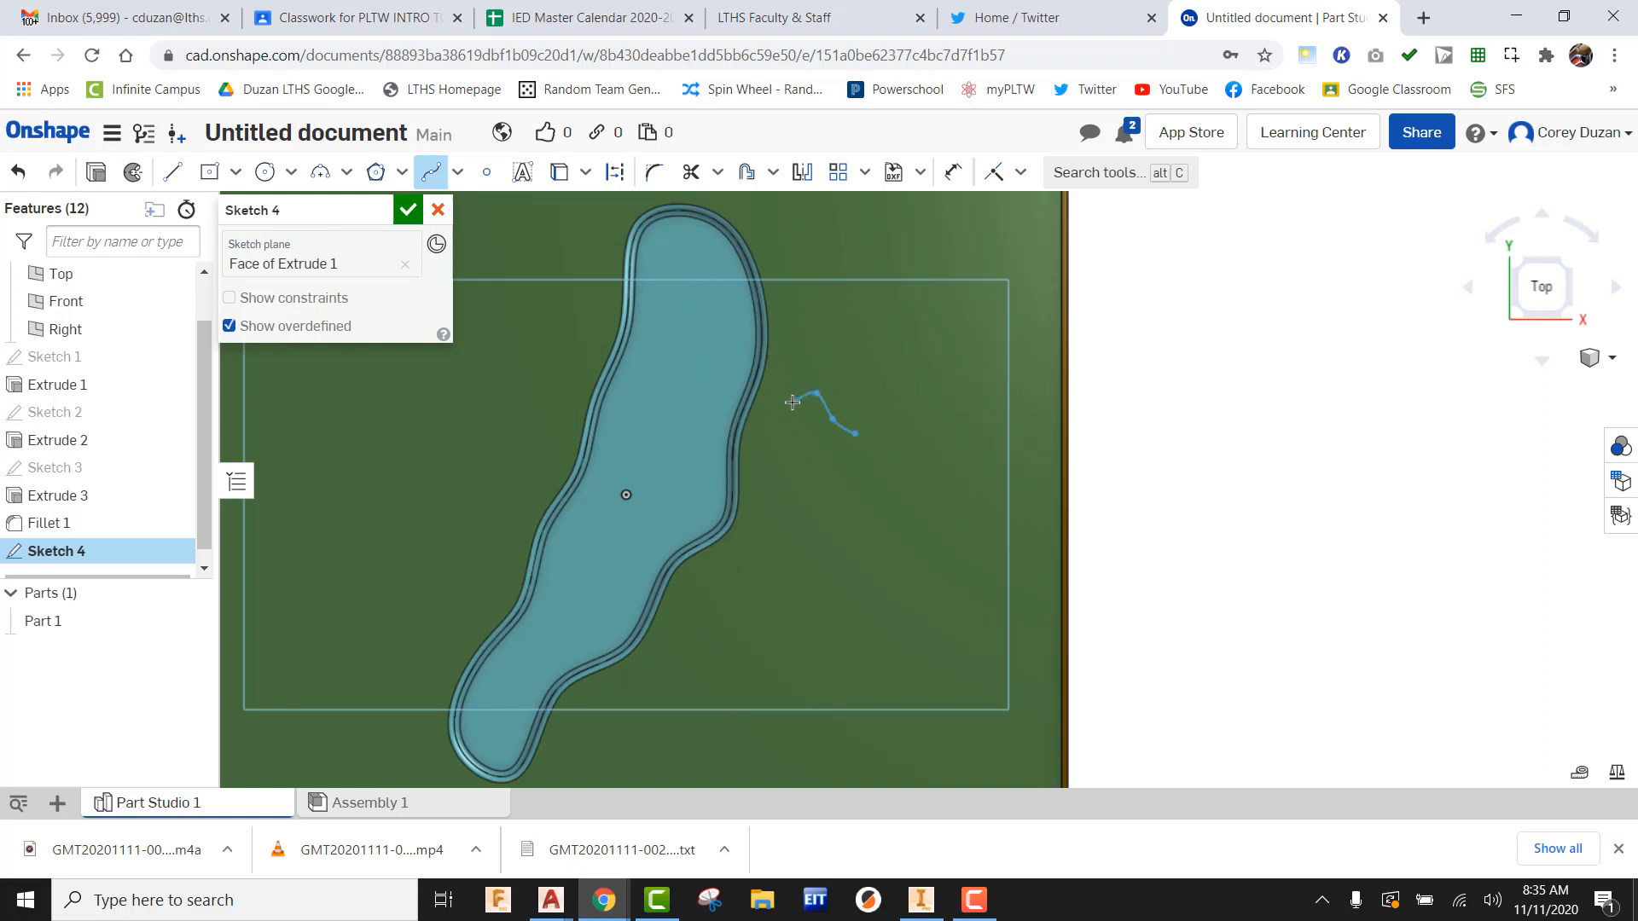
click(820, 506)
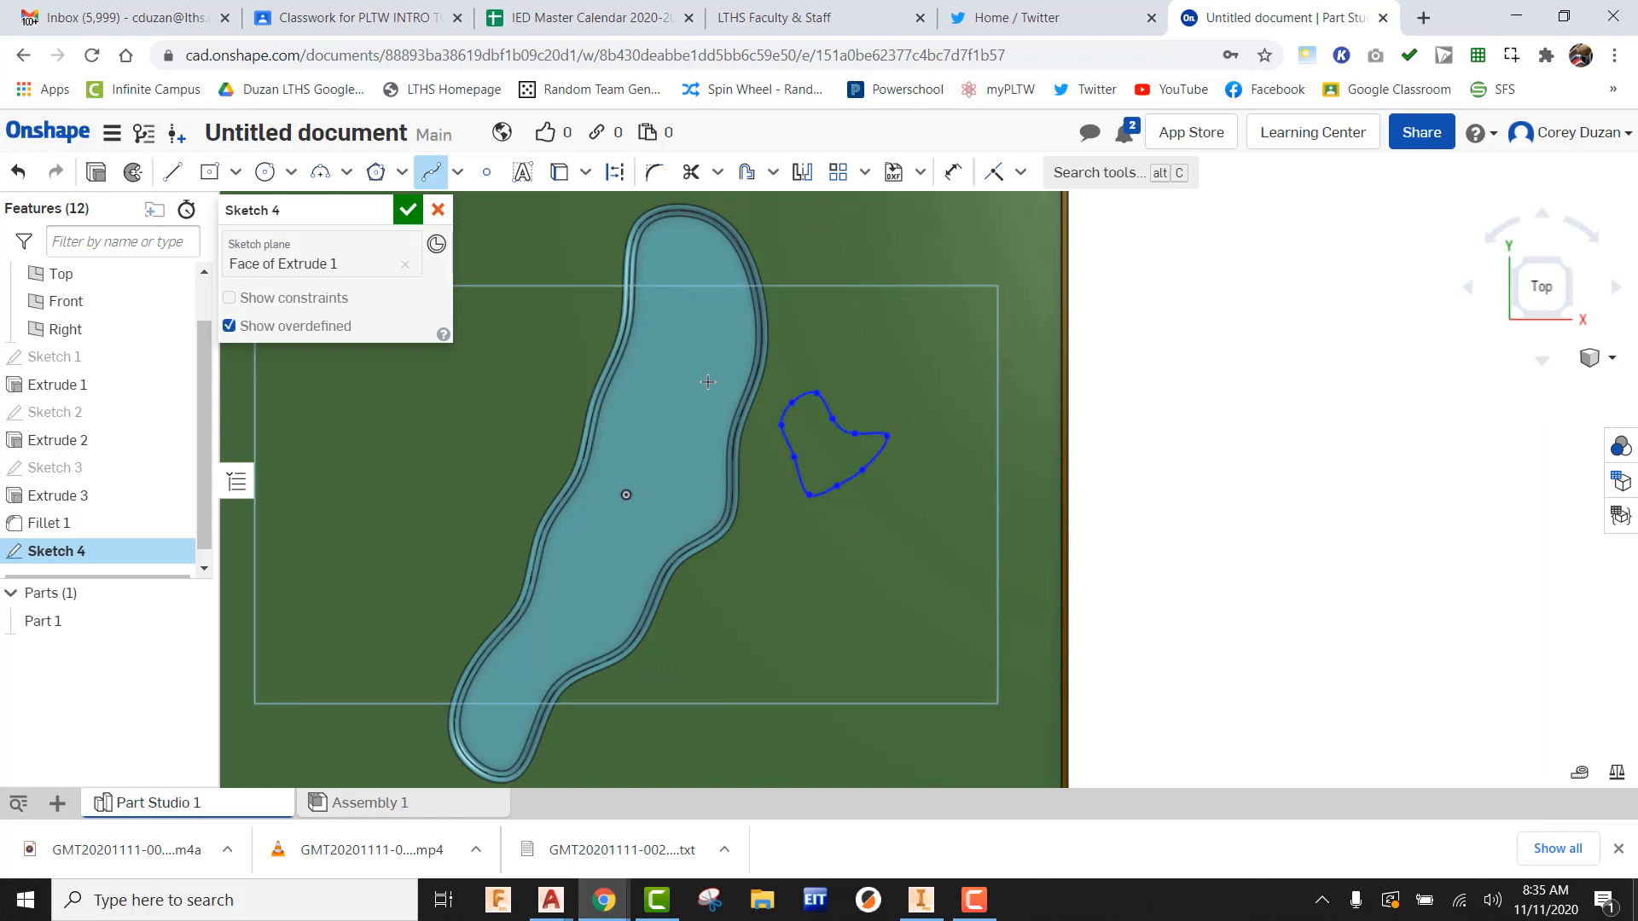
right_click(823, 338)
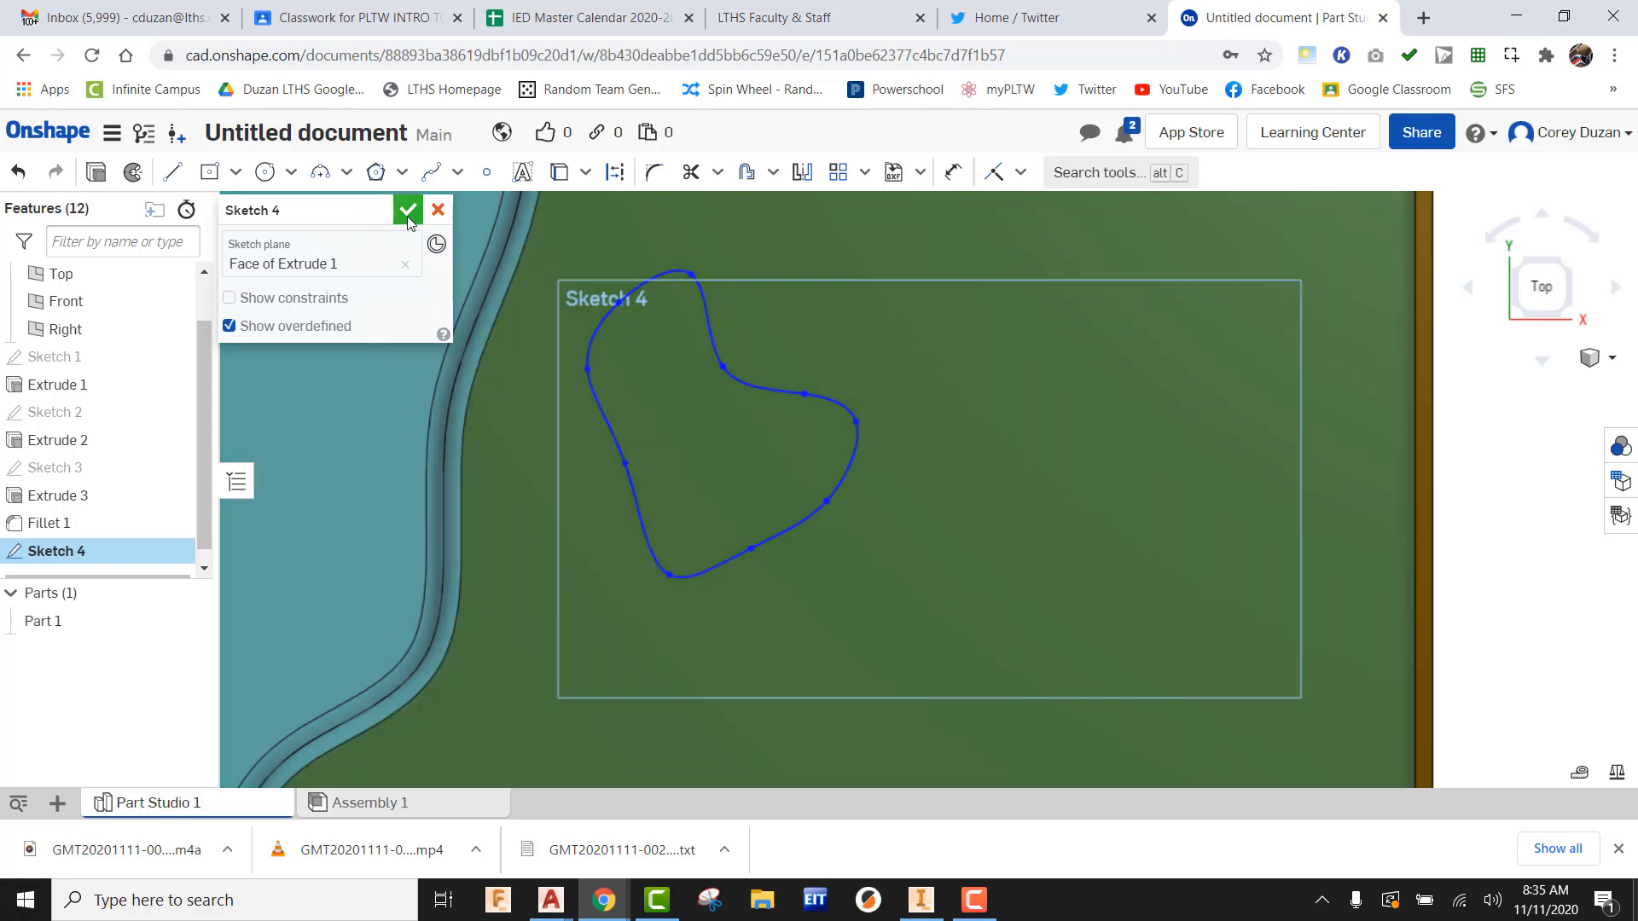
Reopen Sketch 4 and draw a second closed spline bunker beside the first.
click(407, 210)
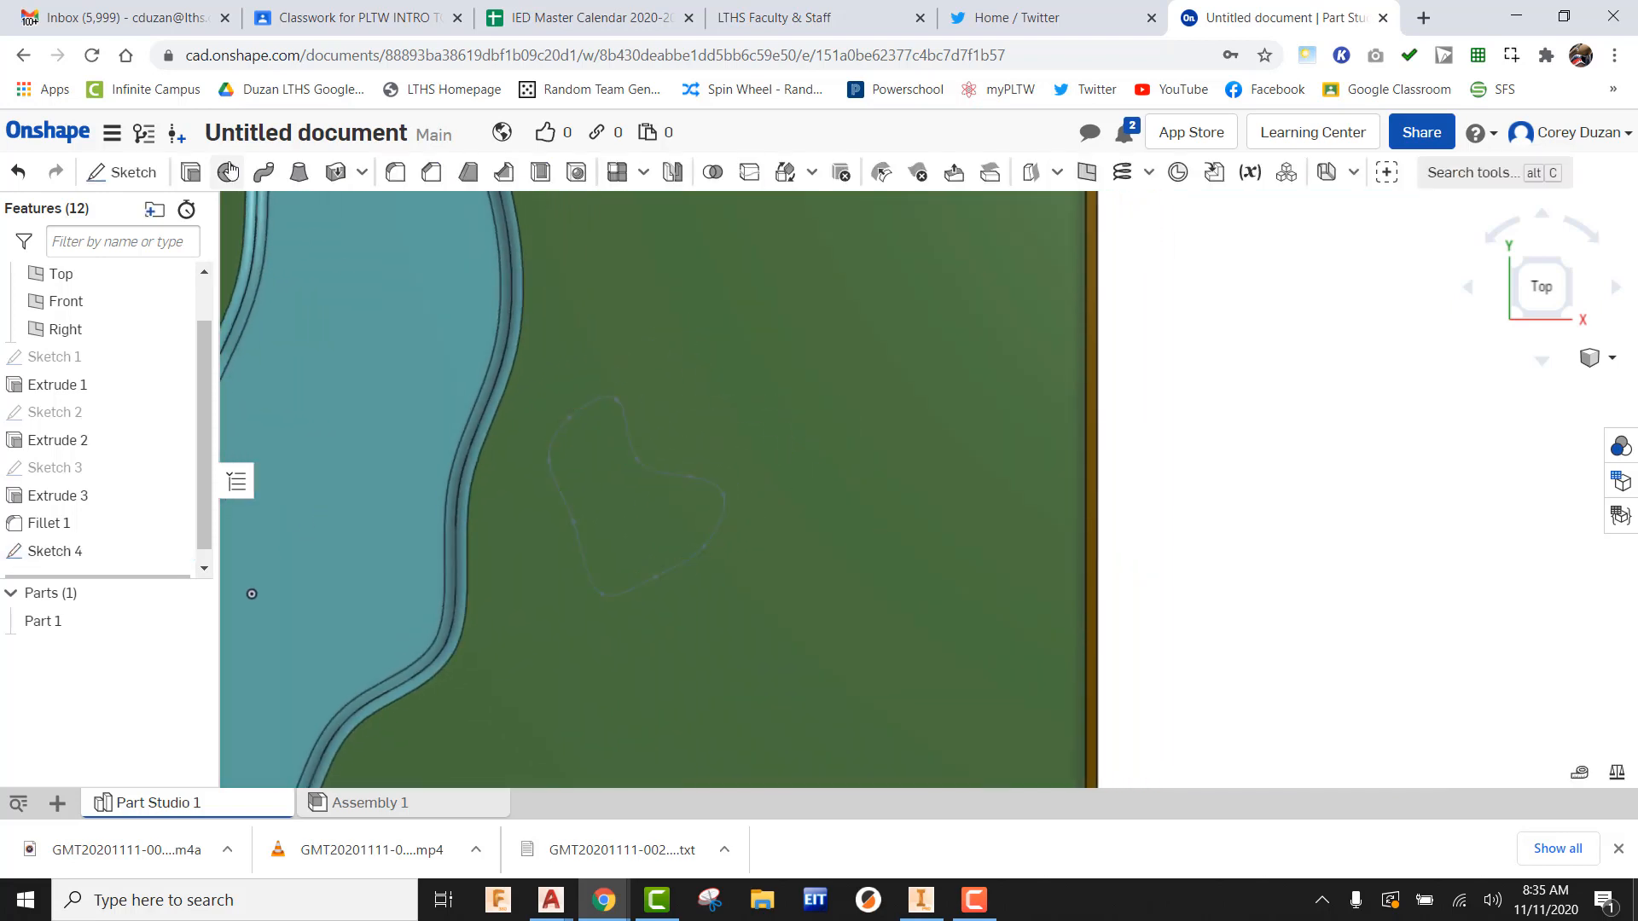
right_click(51, 551)
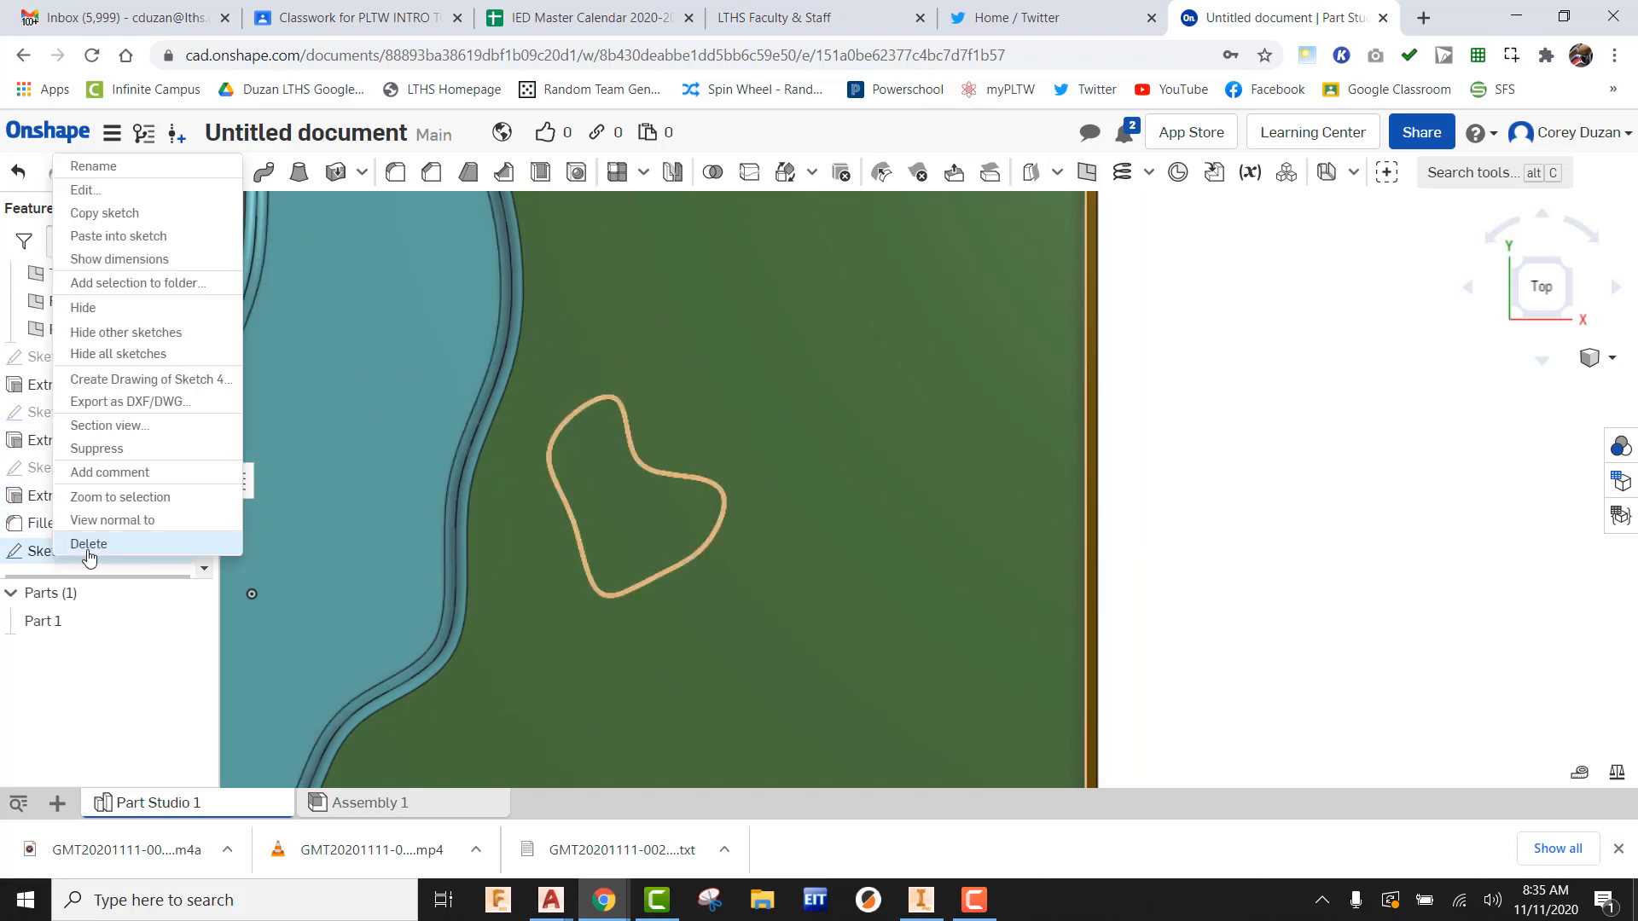
click(84, 189)
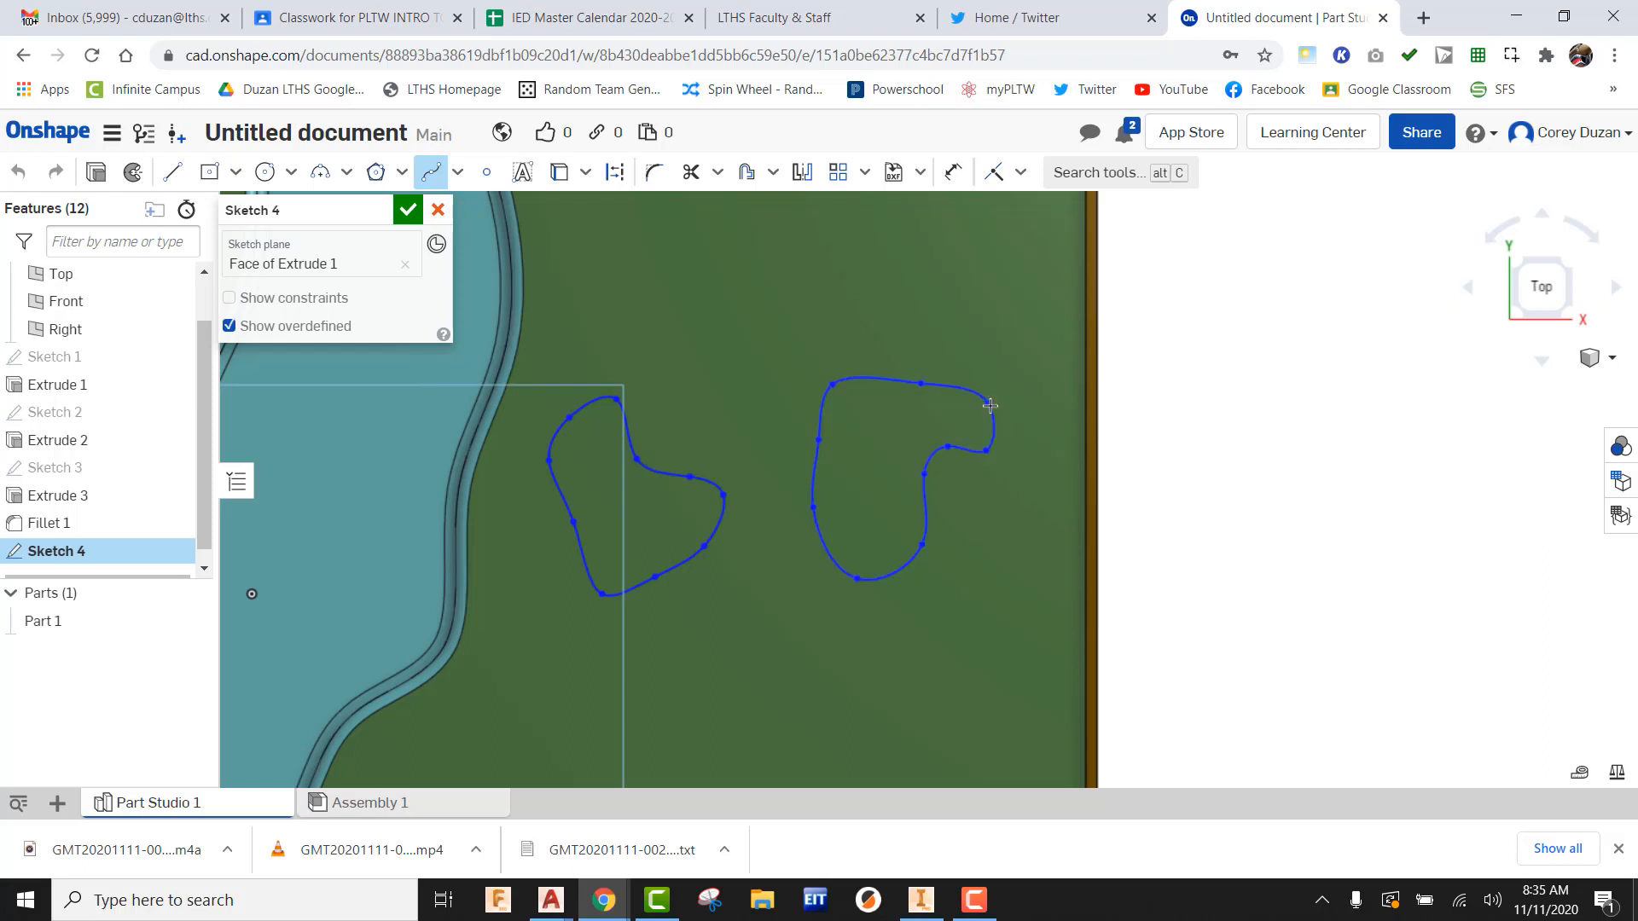
right_click(991, 408)
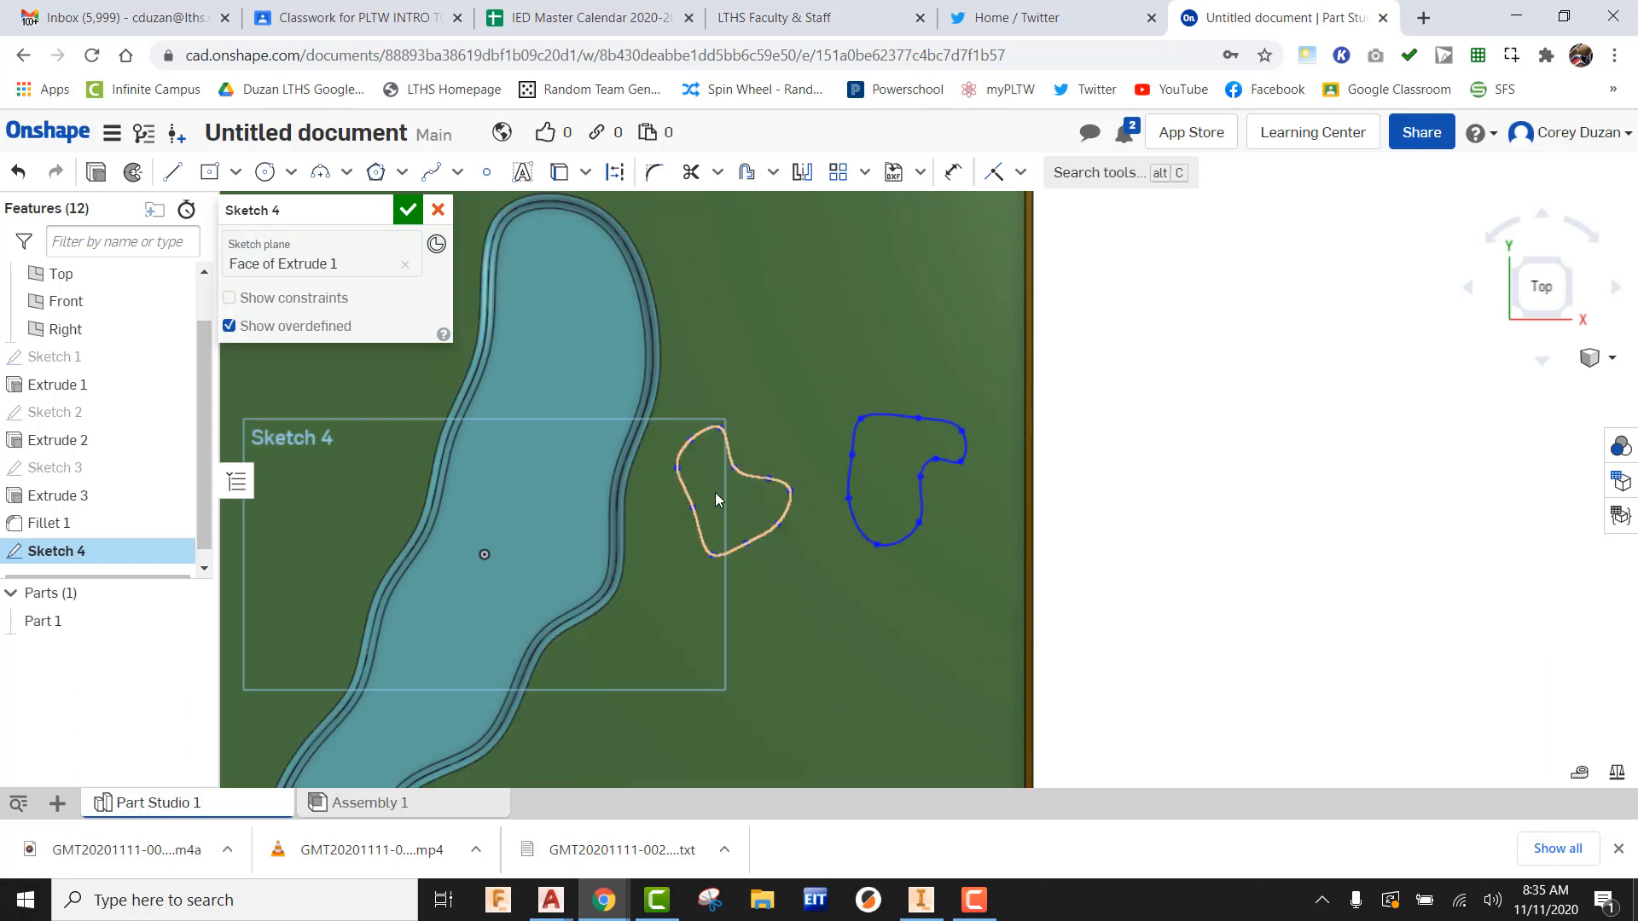
Extrude-remove both bunker regions 2 inches deep into the green.
click(408, 209)
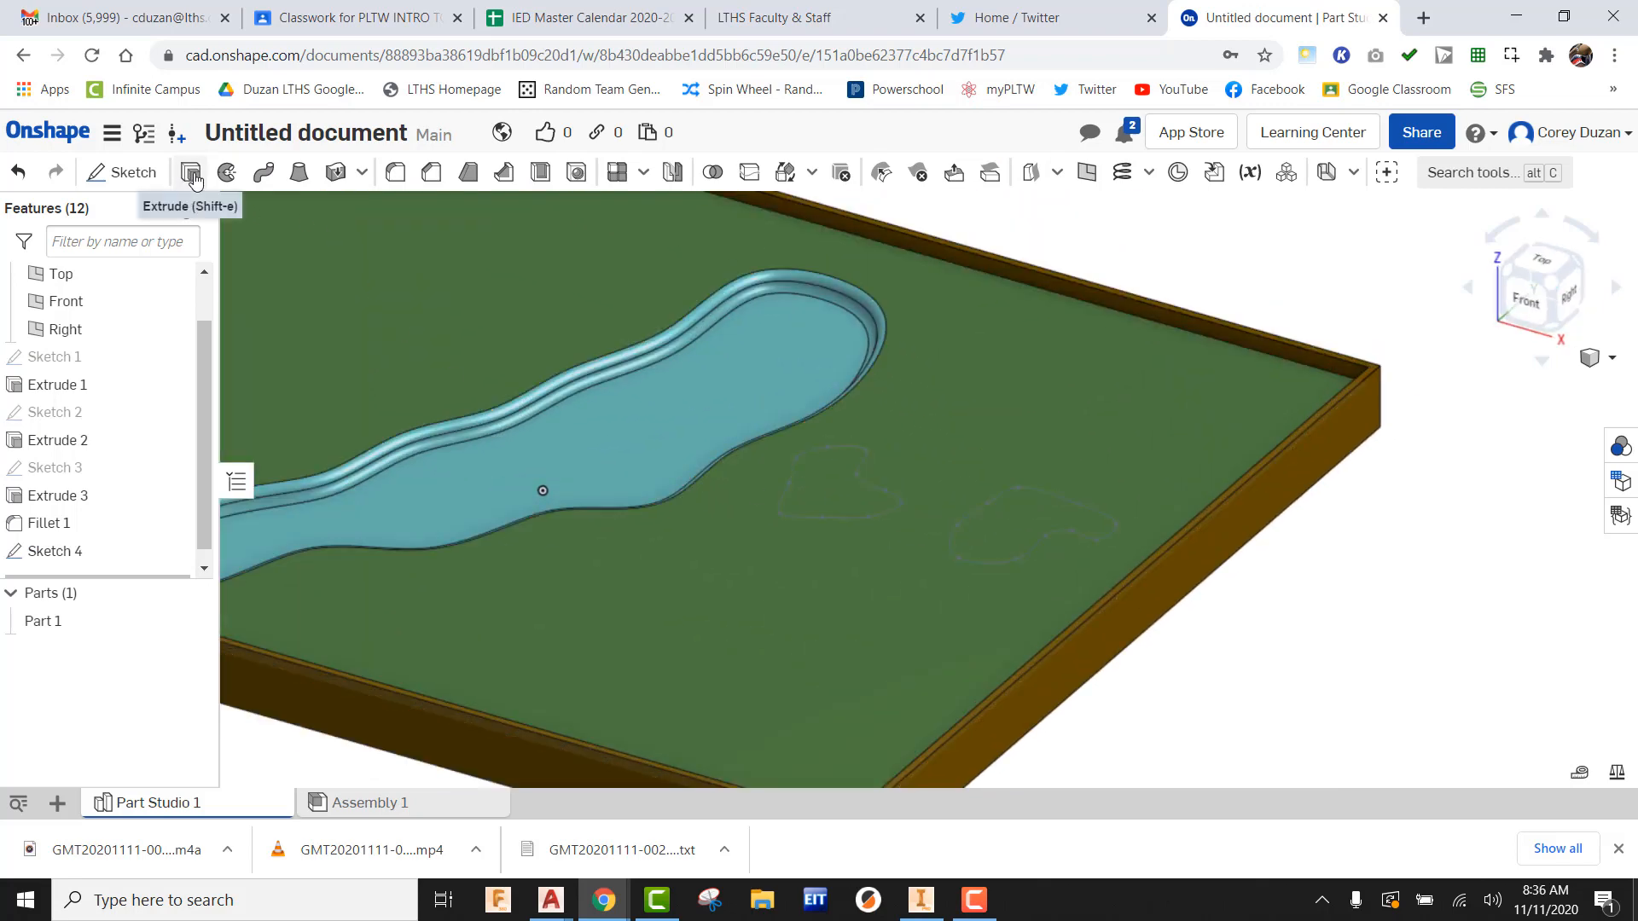
click(191, 172)
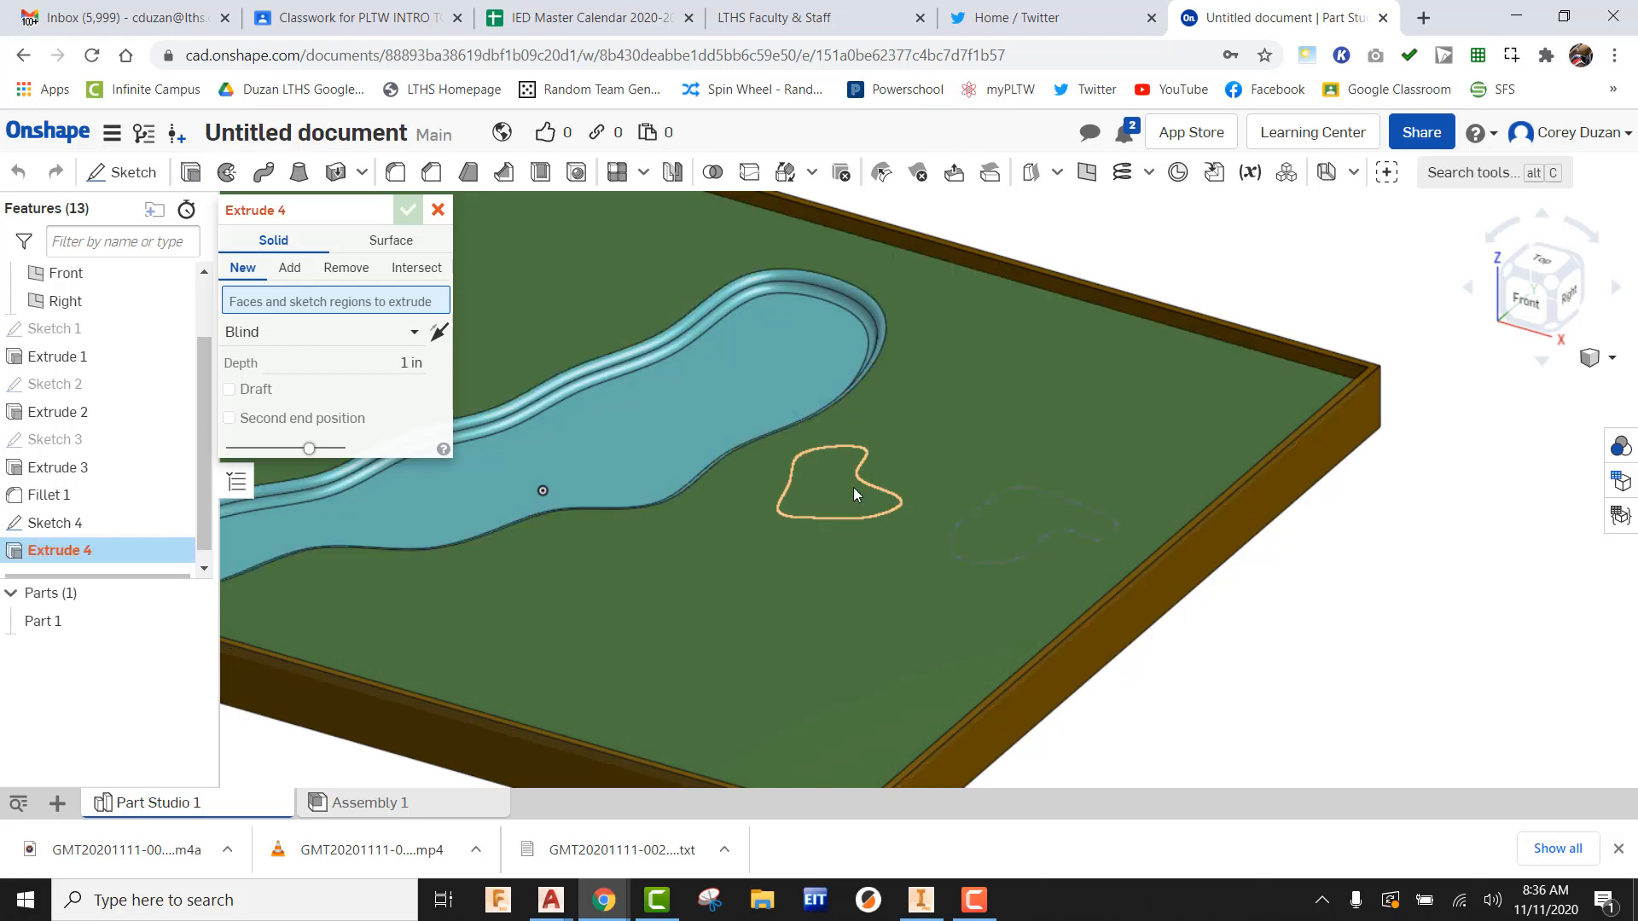
click(836, 496)
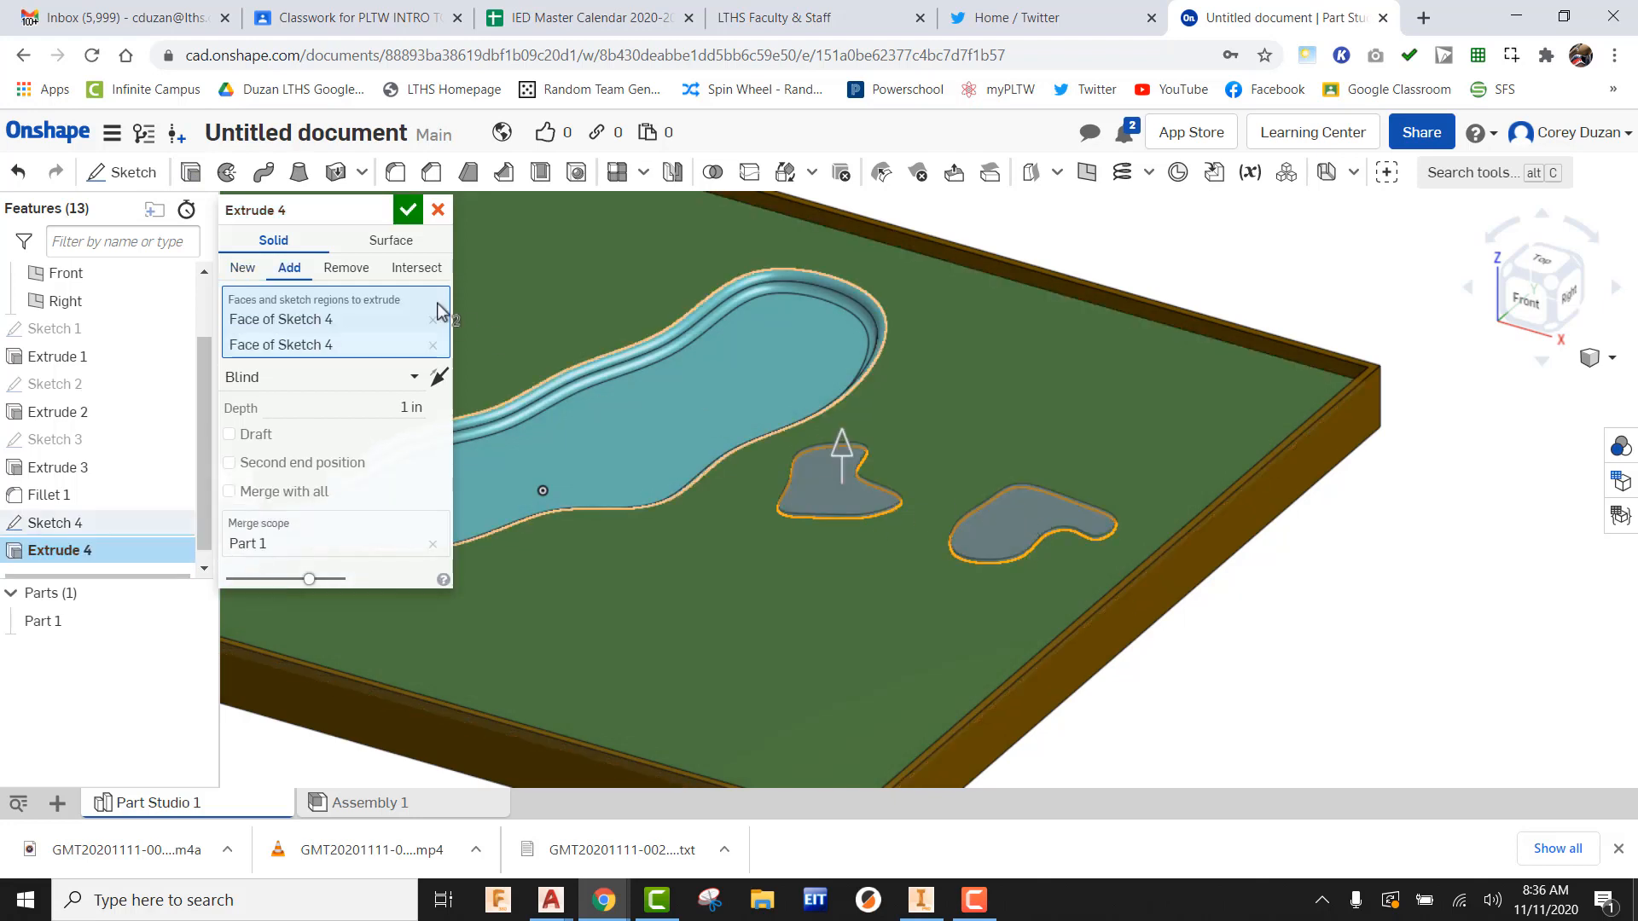
click(346, 267)
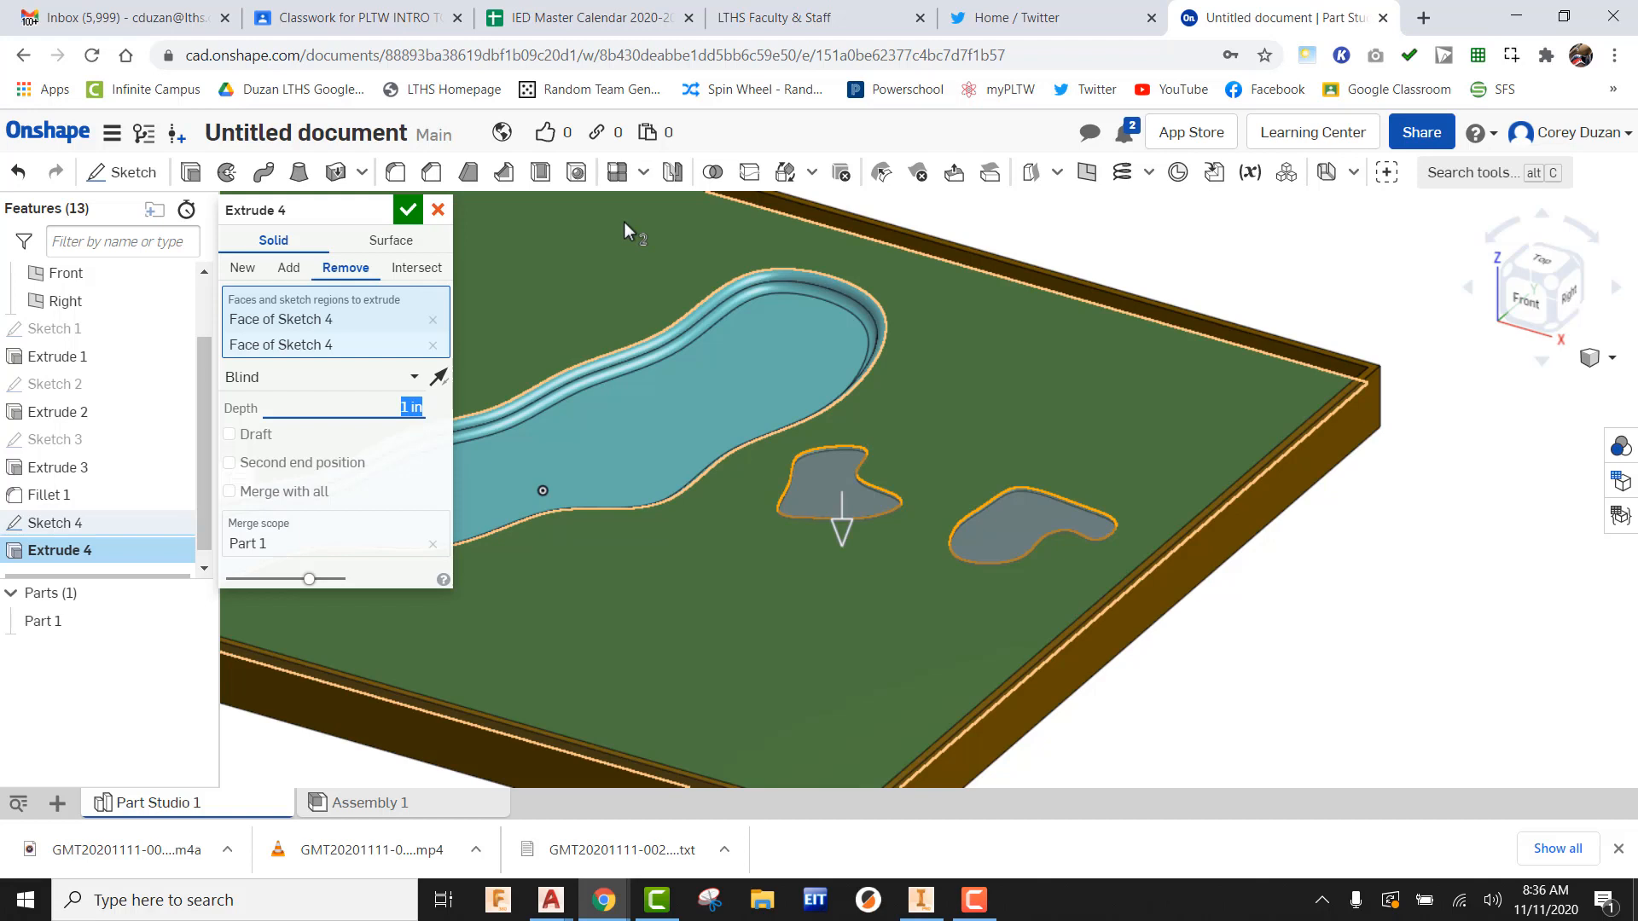
text(2)
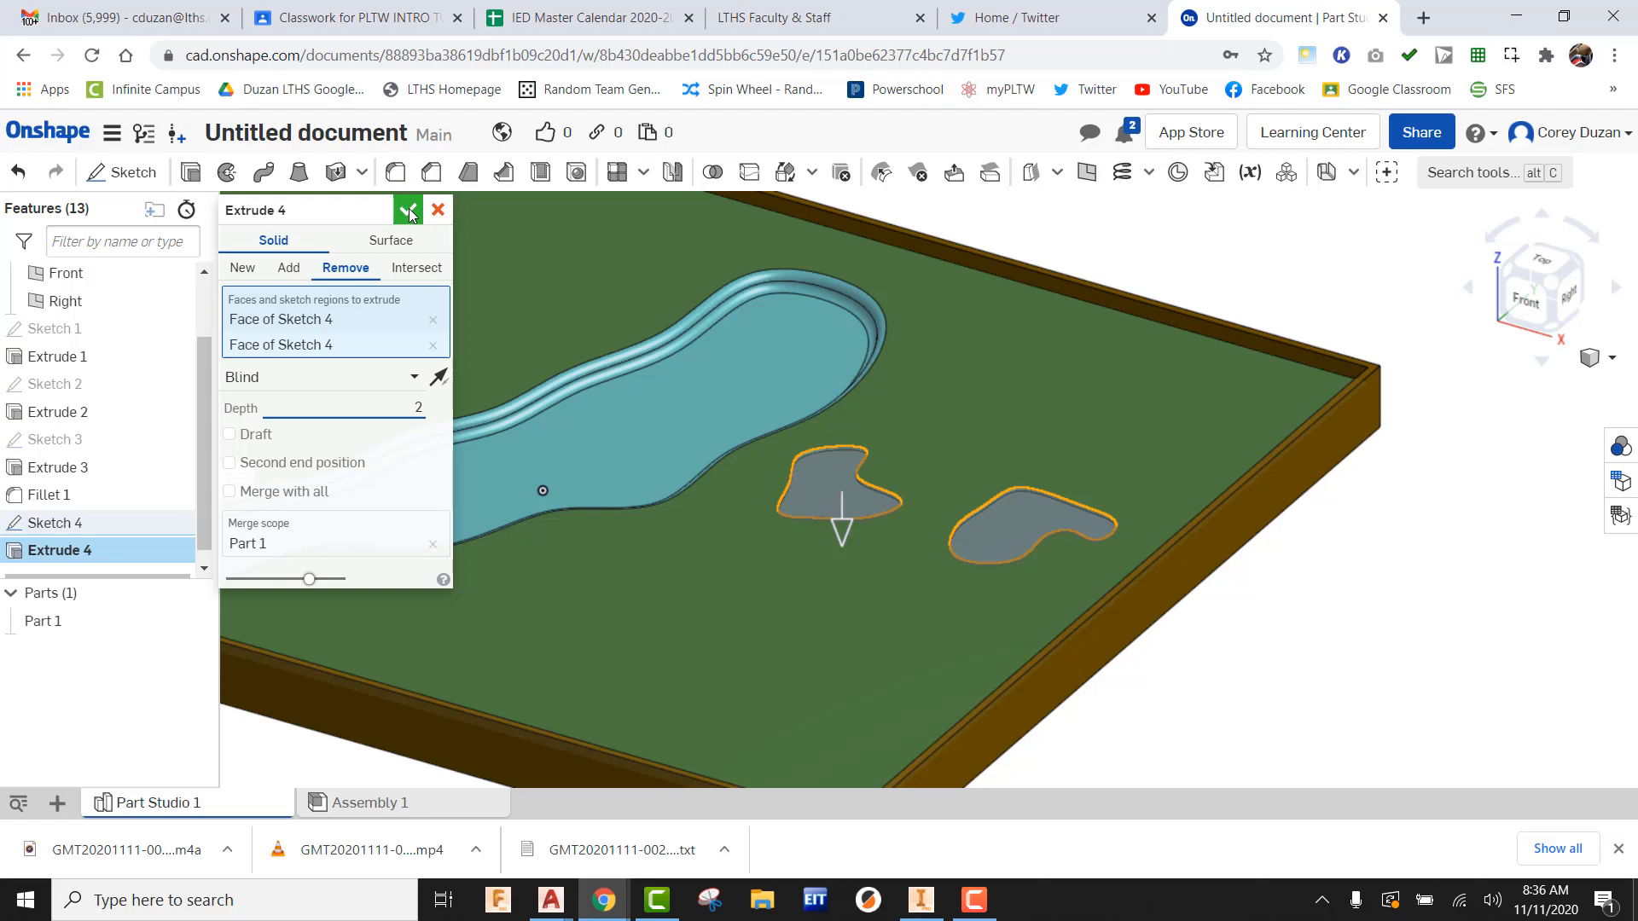
click(409, 210)
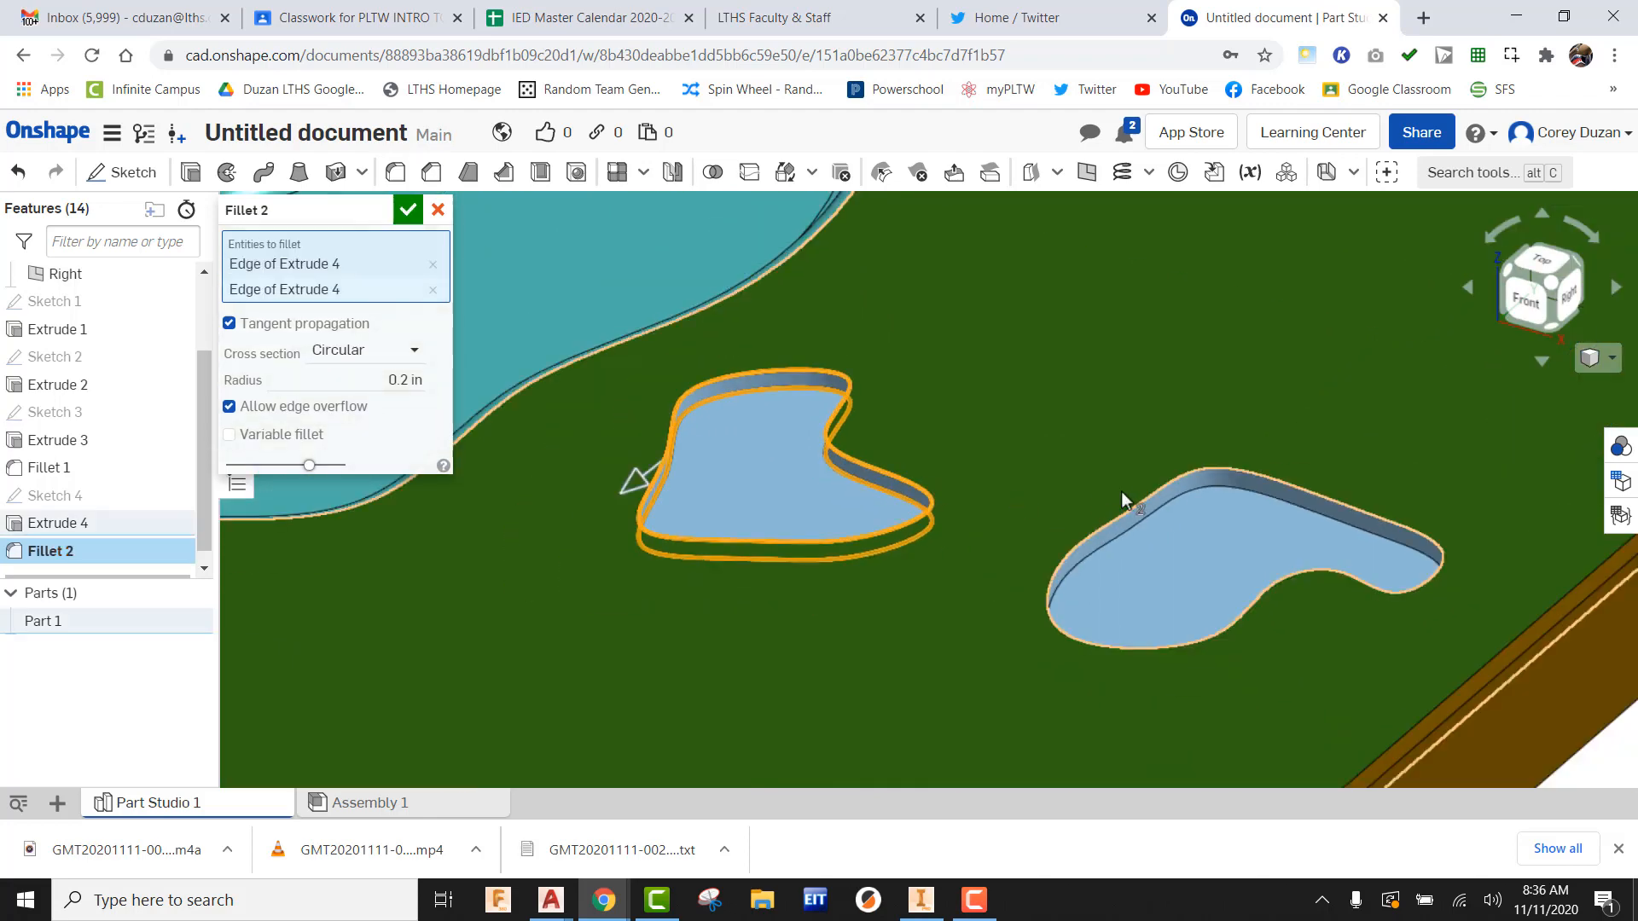
Fillet both bunker pockets' edges with radius 1.
click(1126, 501)
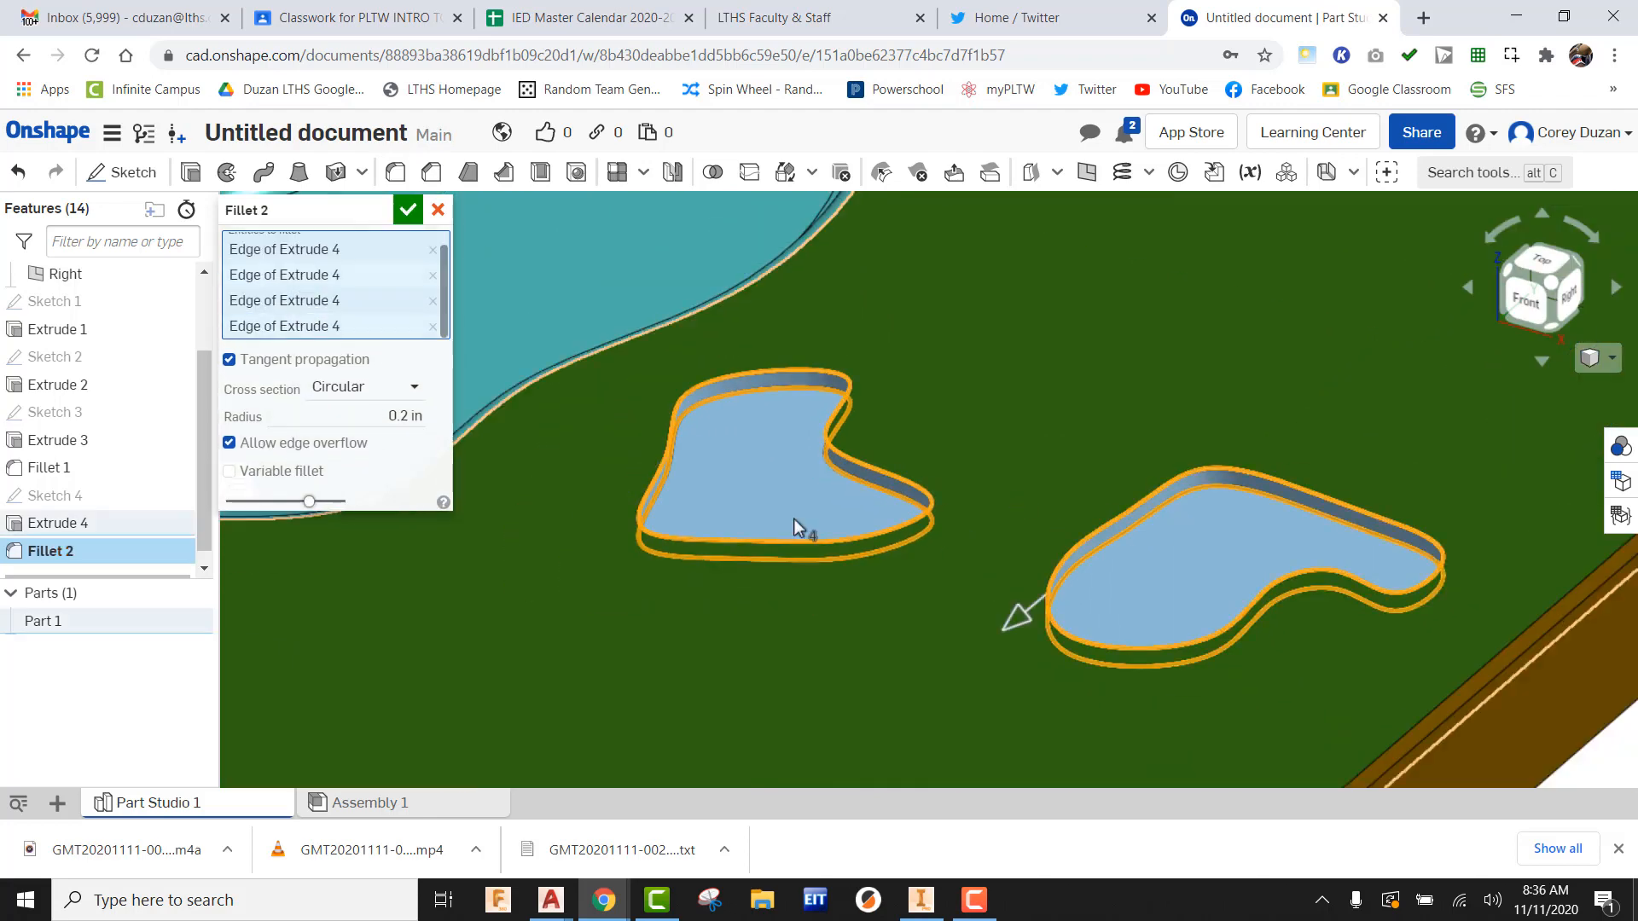
triple_click(402, 415)
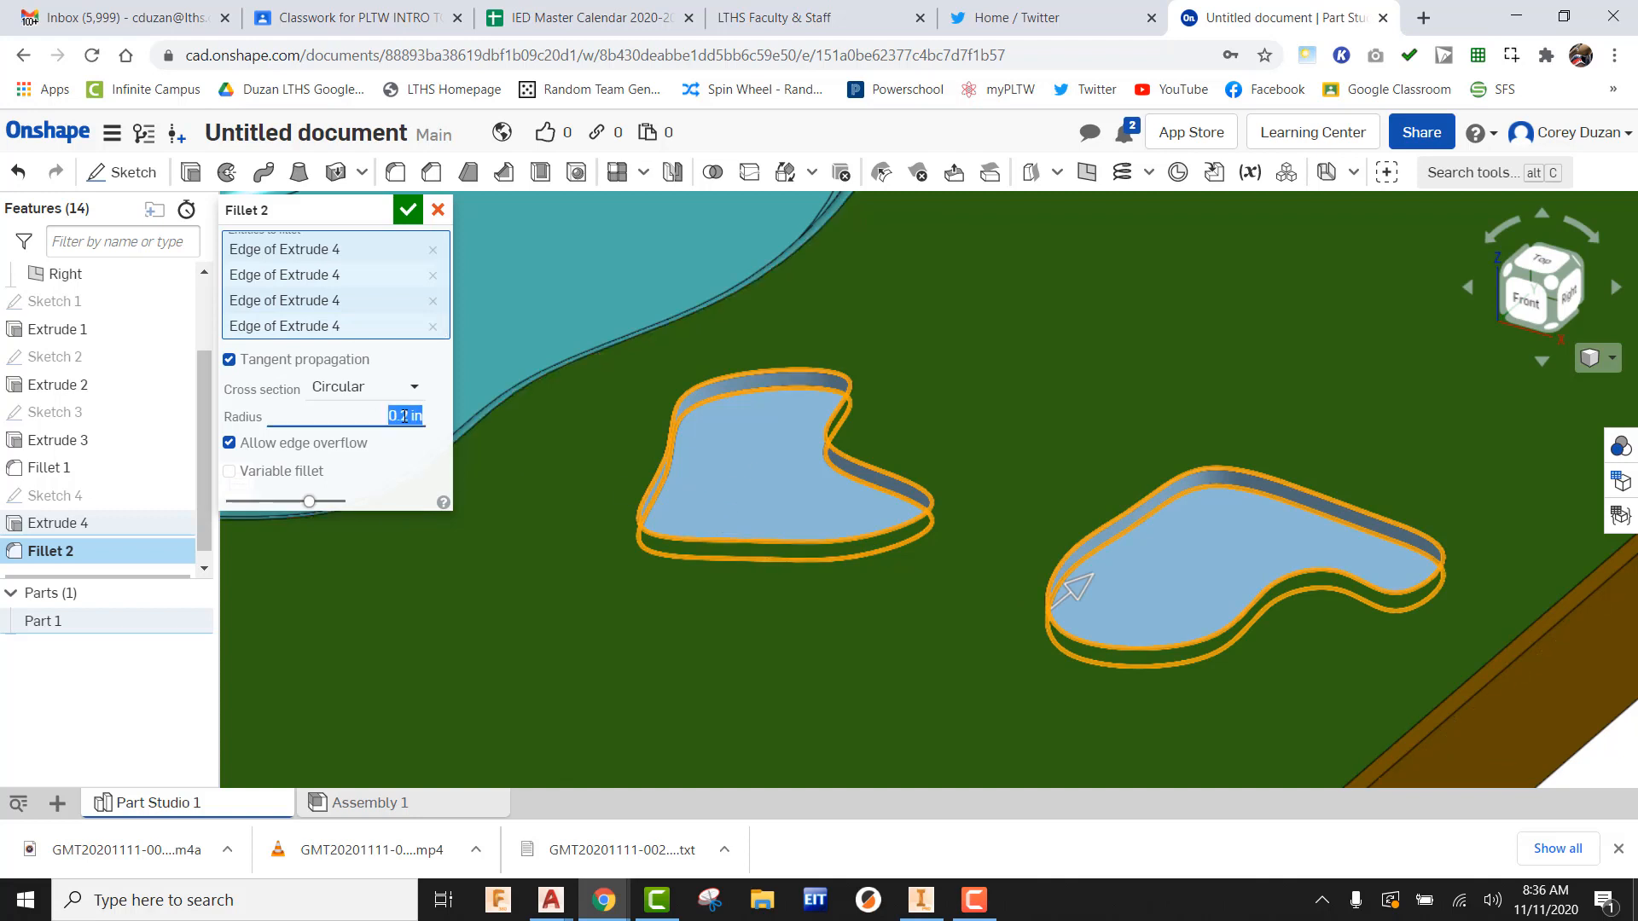
text(1)
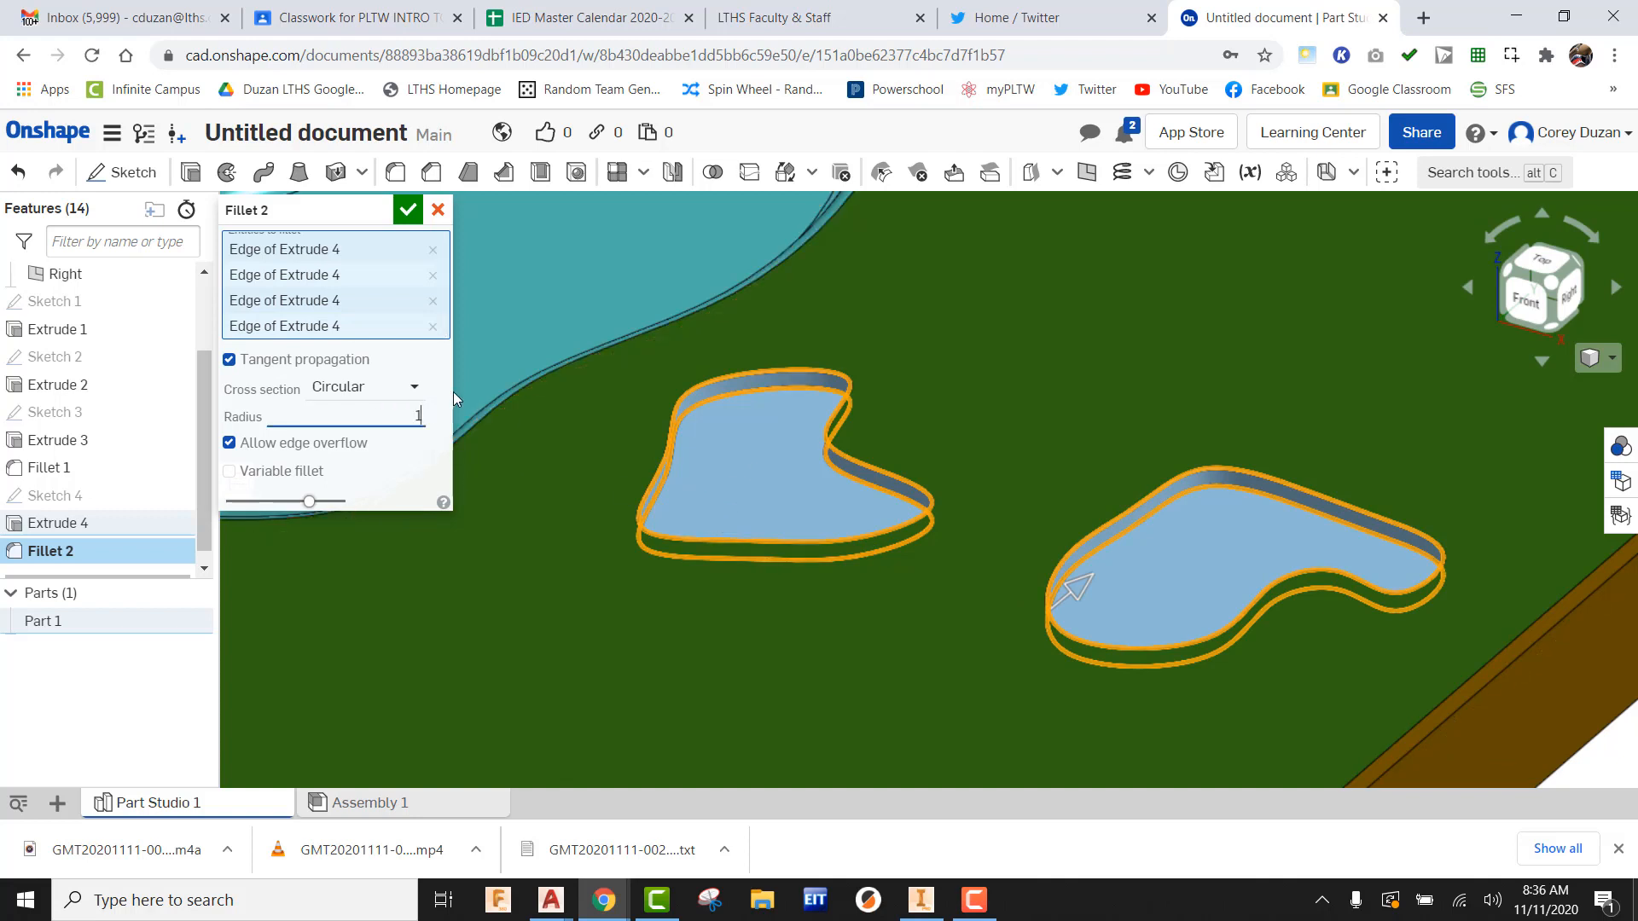
click(408, 210)
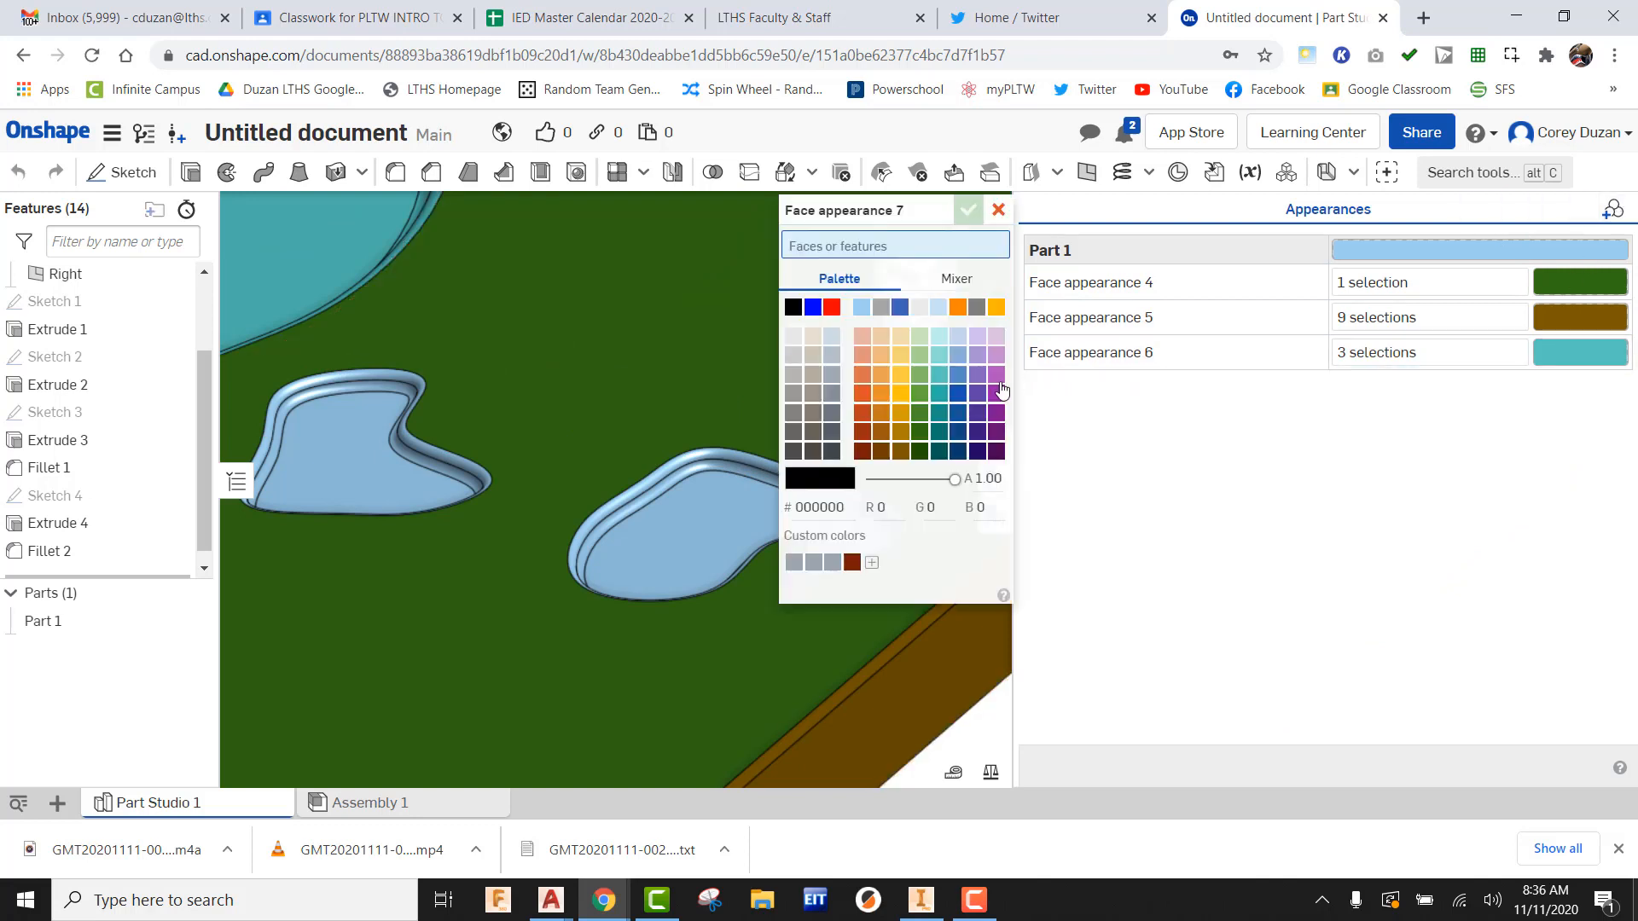
mouse_move(925, 438)
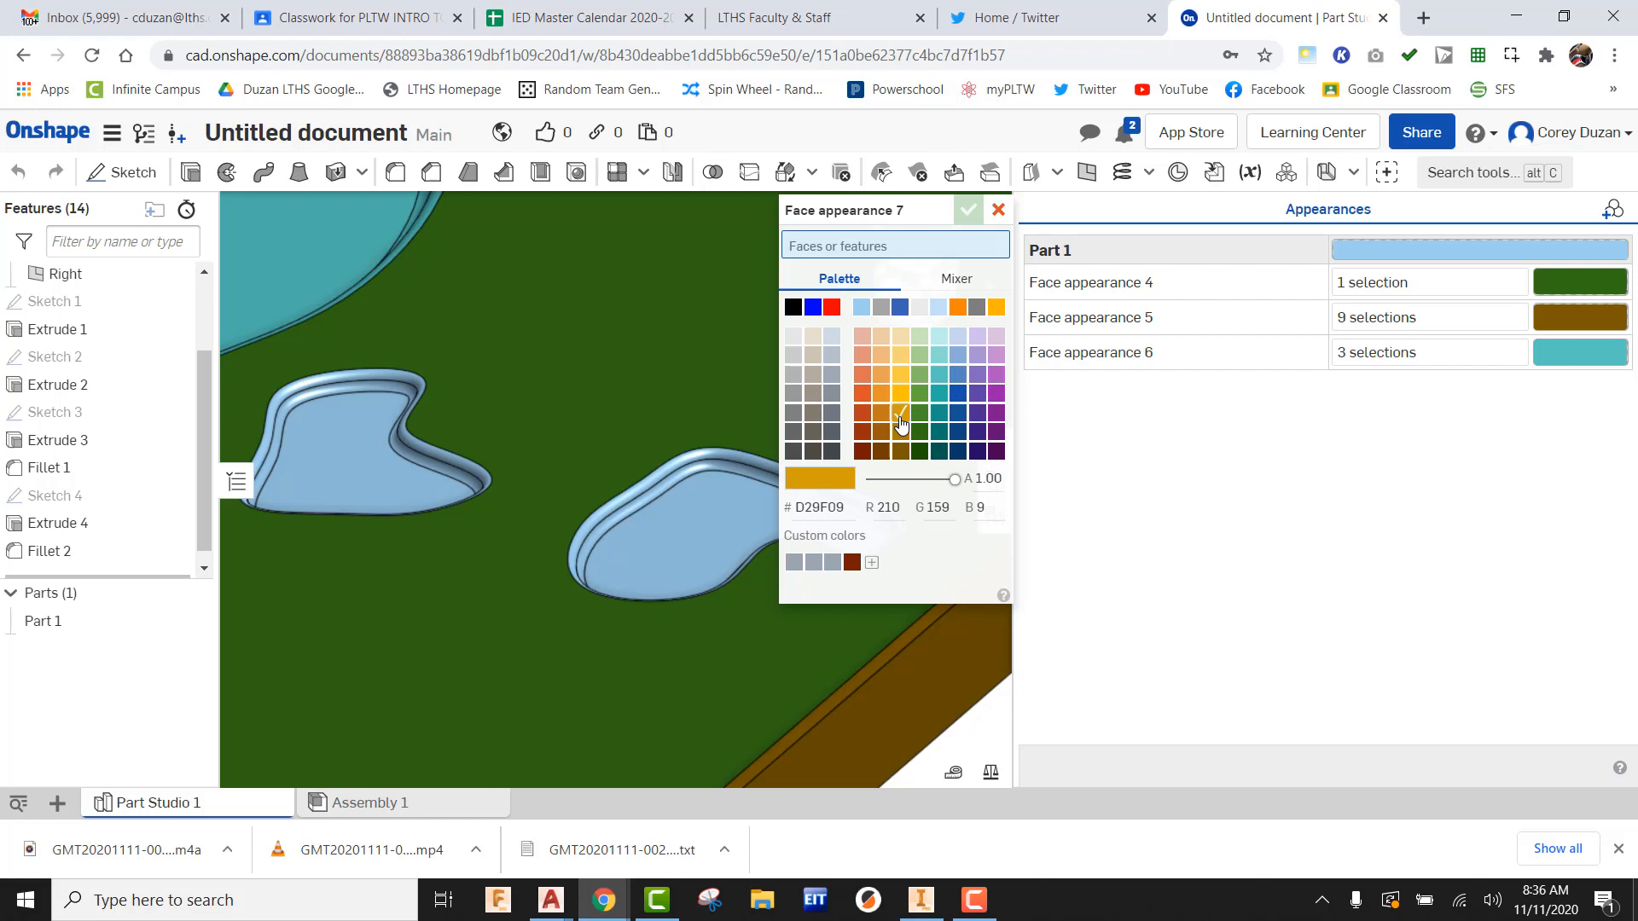
Apply the golden sand D29F09 face appearance to the bunker pocket faces.
click(627, 522)
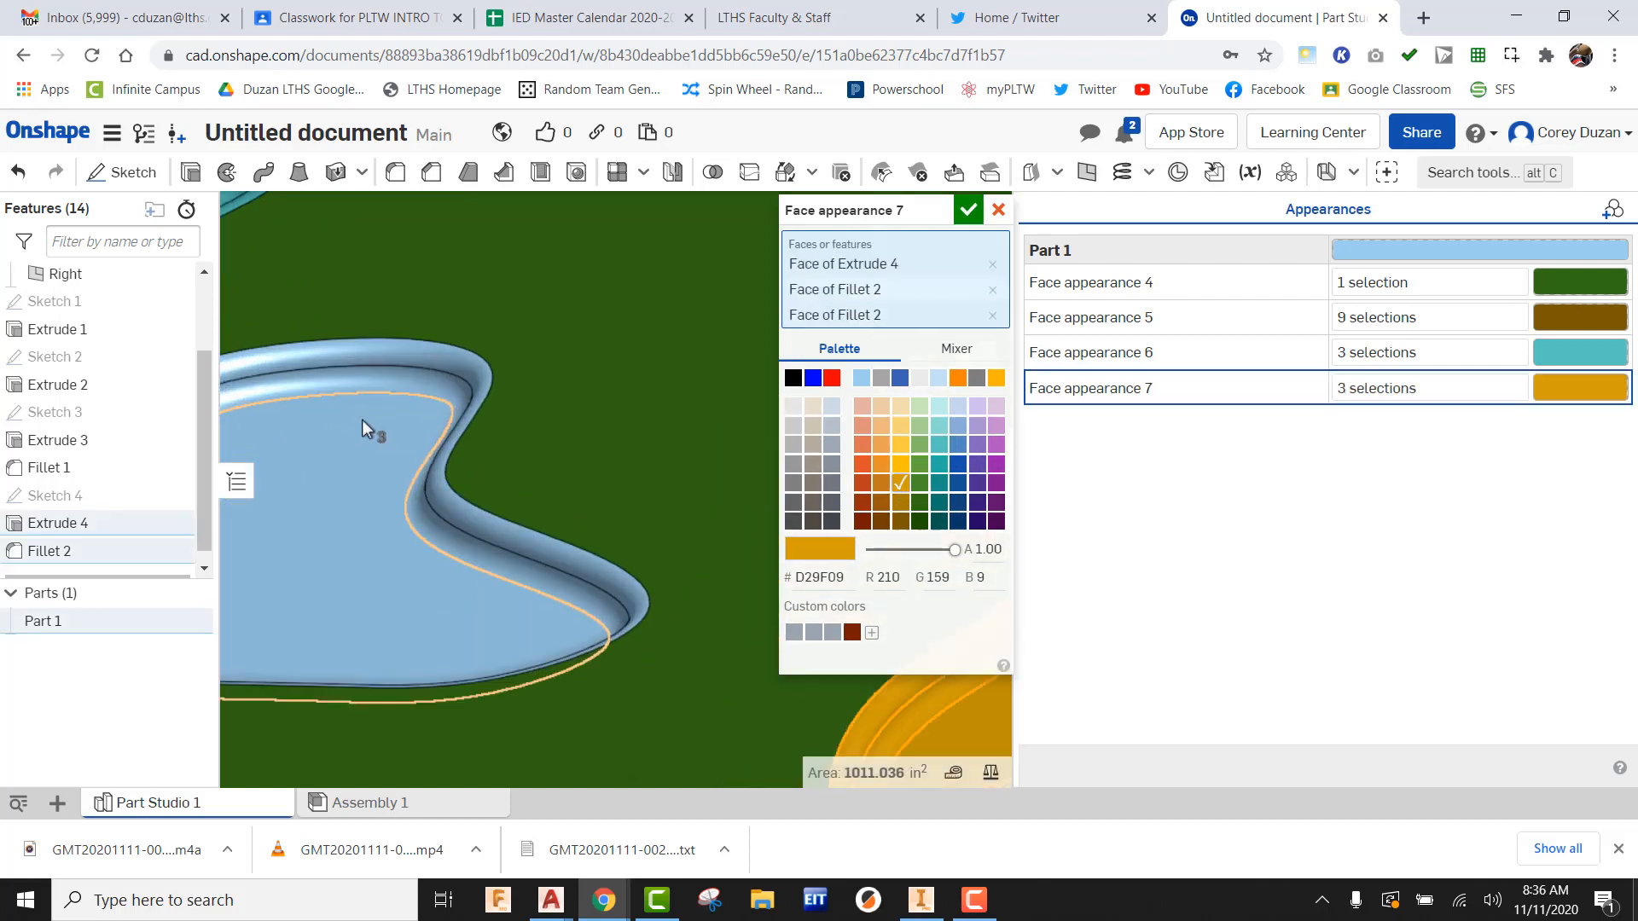
click(402, 387)
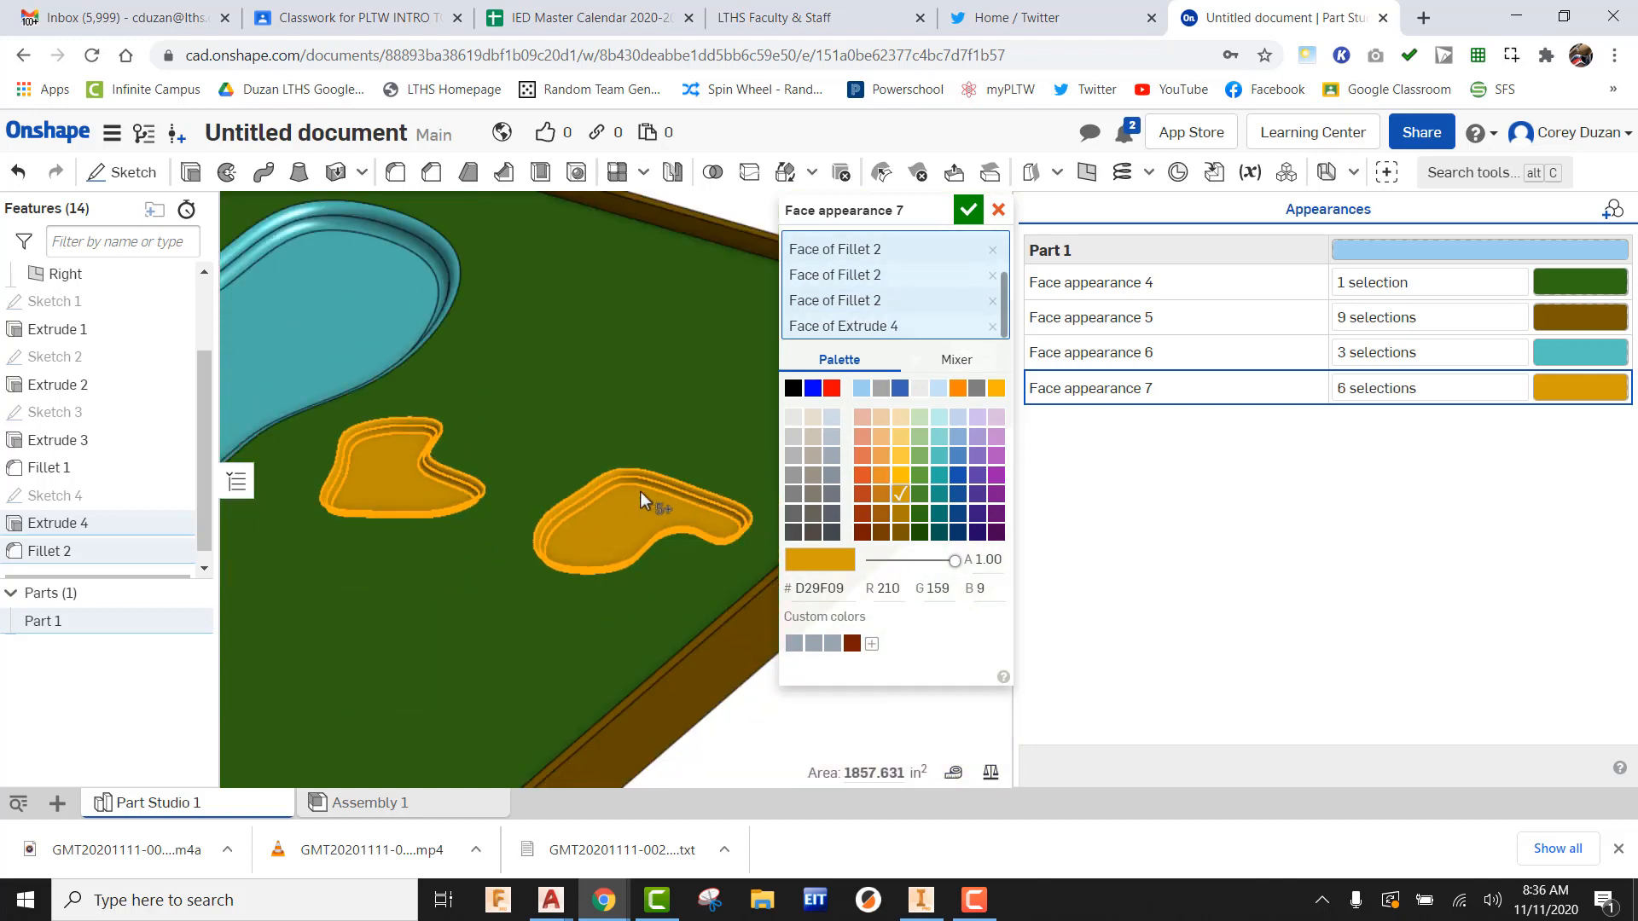
click(966, 210)
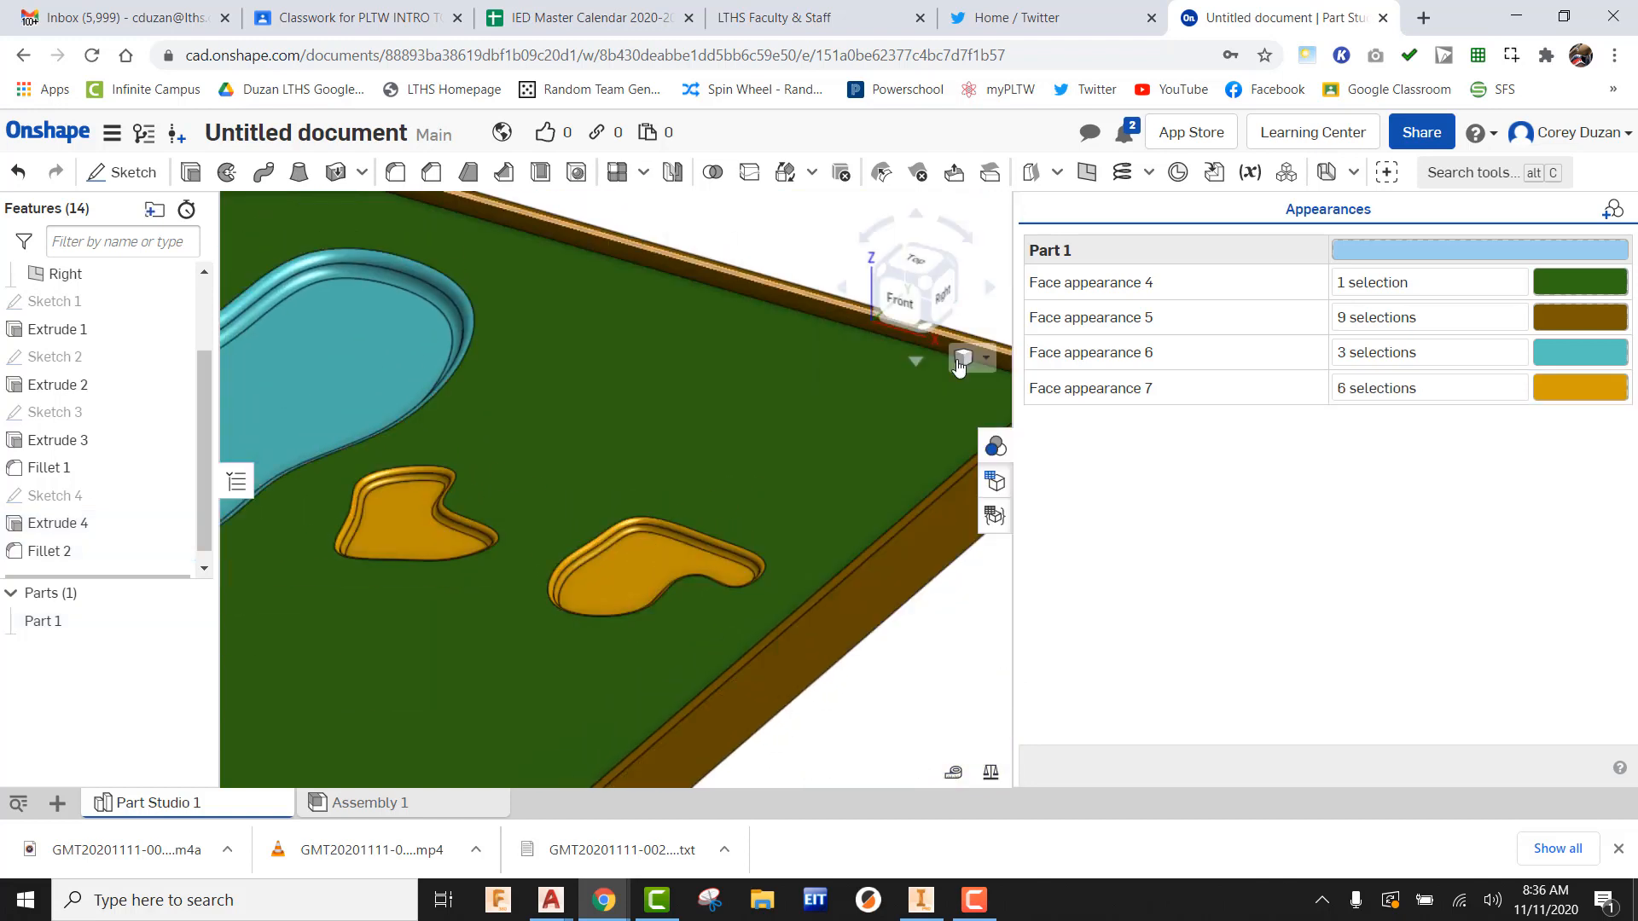